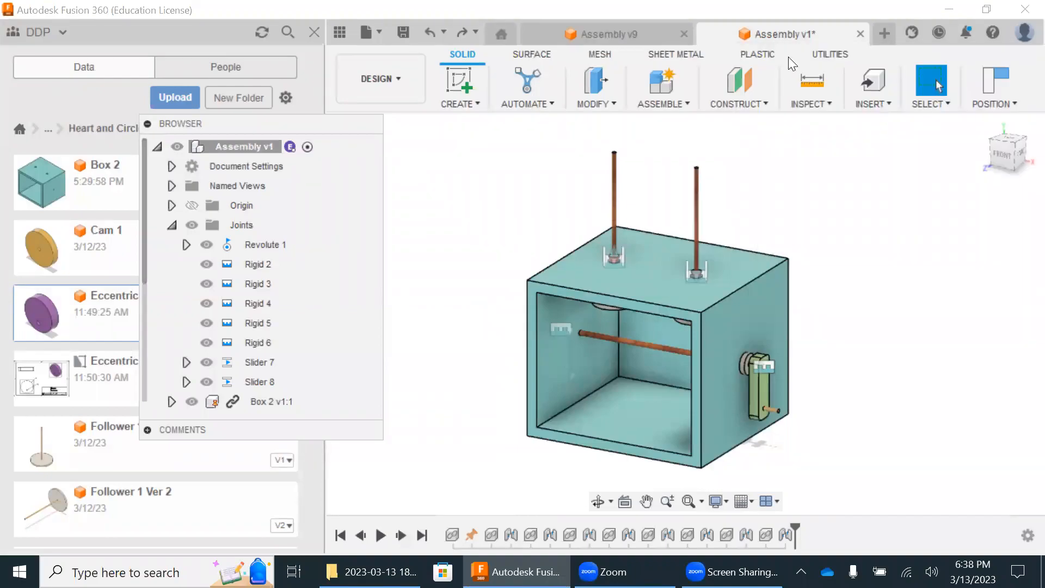
pyautogui.moveTo(285, 113)
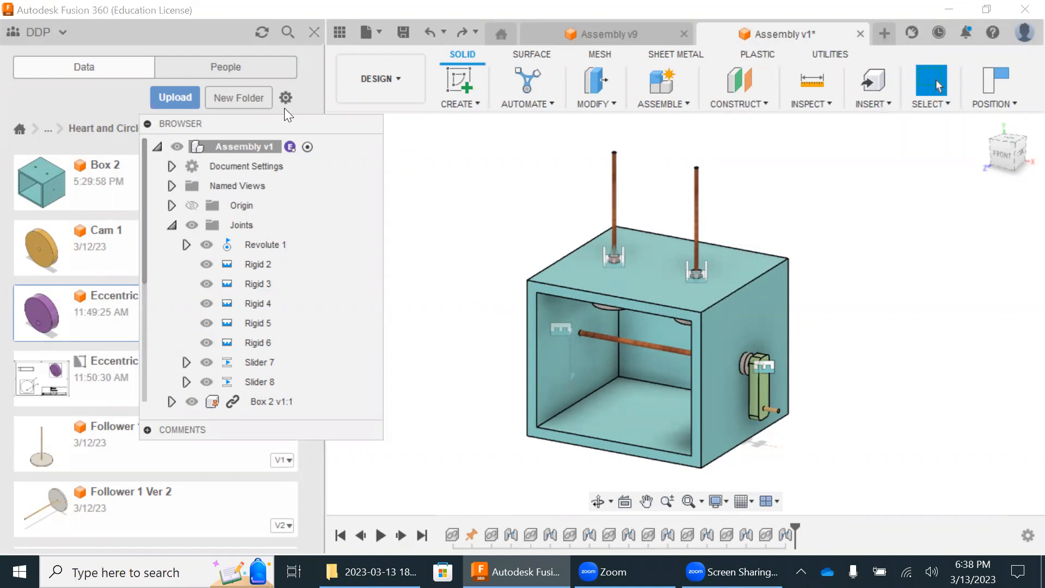
pyautogui.moveTo(280, 128)
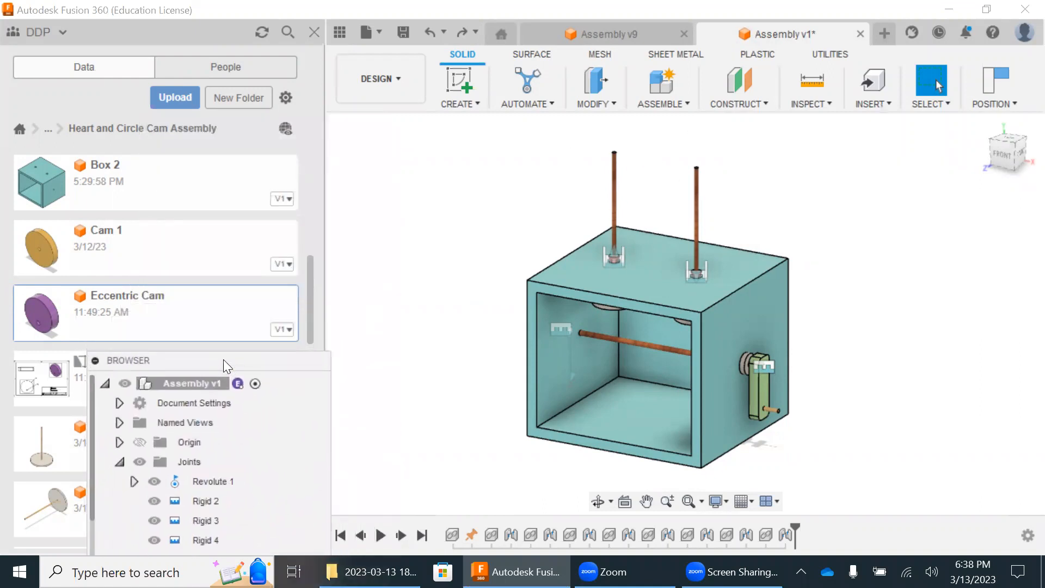
pyautogui.moveTo(463, 277)
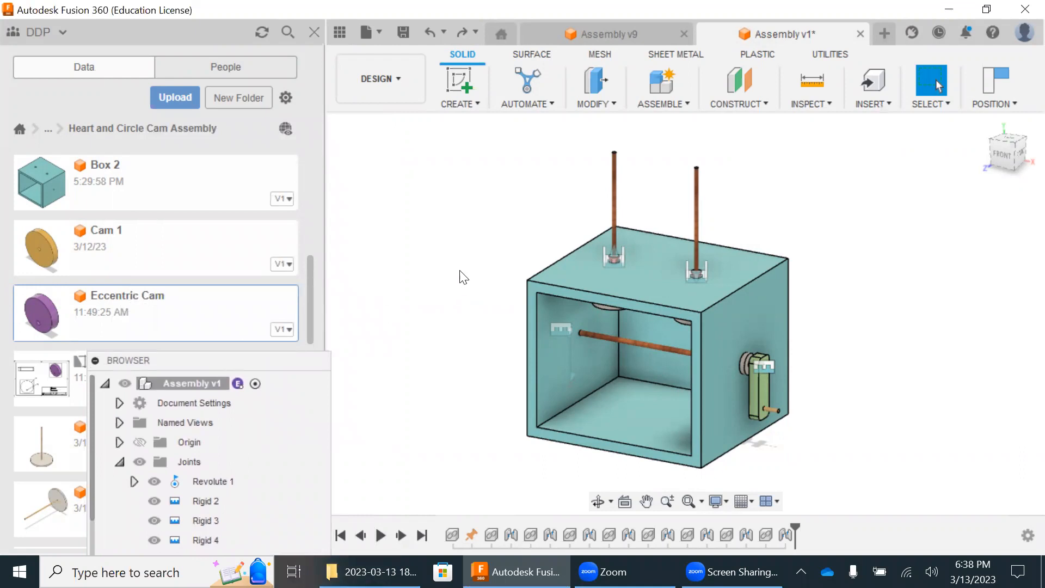
# Step: Show the Open / Insert into Current Design actions for the Eccentric Cam file
pyautogui.rightClick(155, 312)
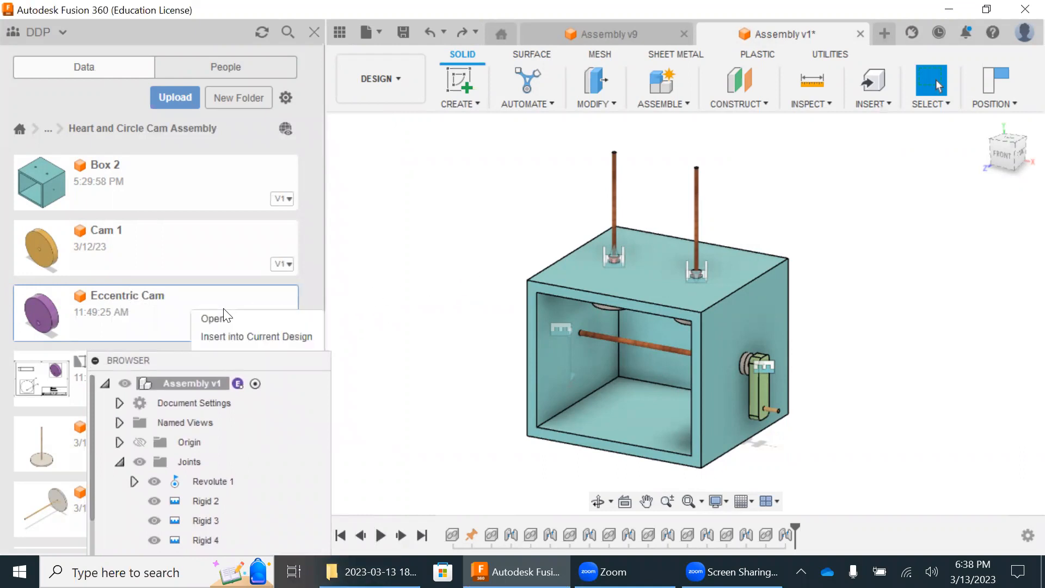
# Step: Insert the Eccentric Cam into the assembly, rotated 180 degrees about Z
pyautogui.click(434, 249)
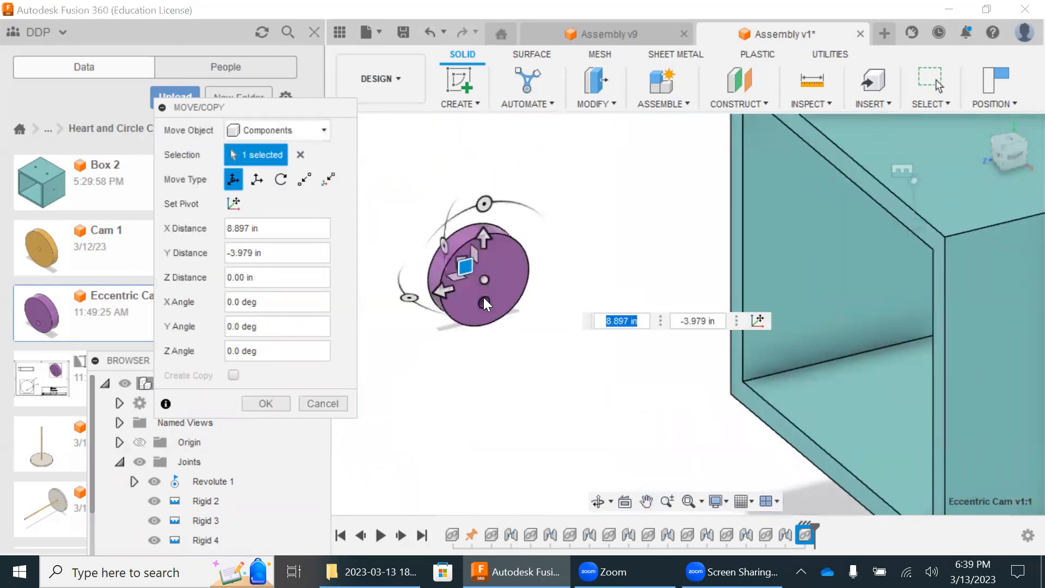
pyautogui.moveTo(487, 299)
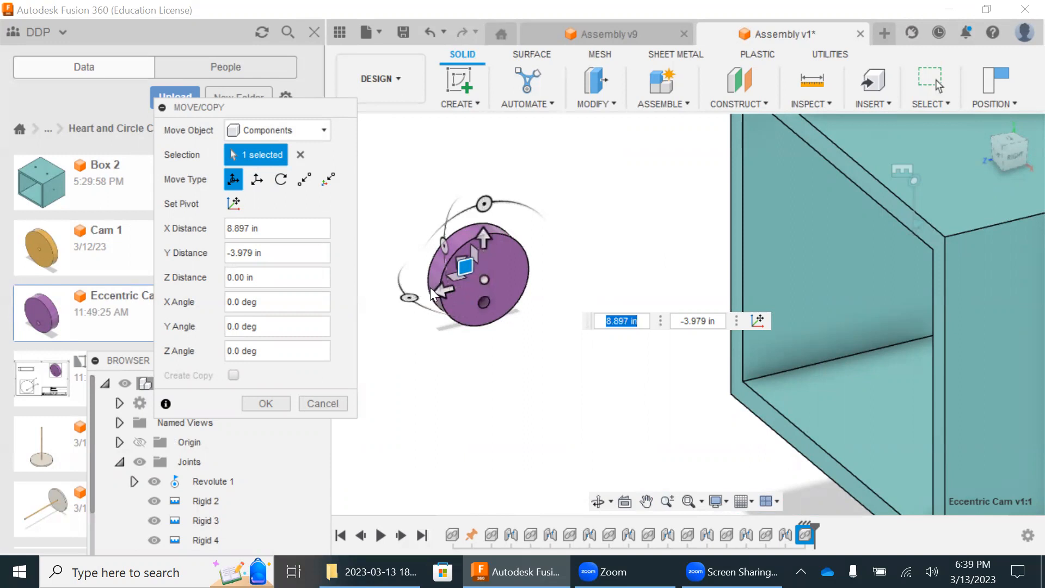
pyautogui.moveTo(473, 289)
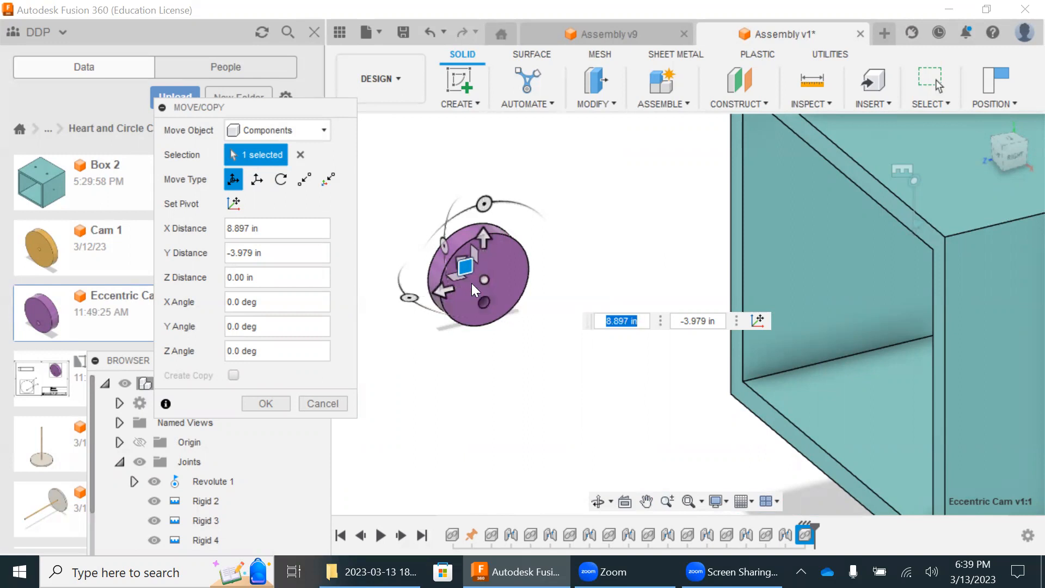
pyautogui.moveTo(472, 237)
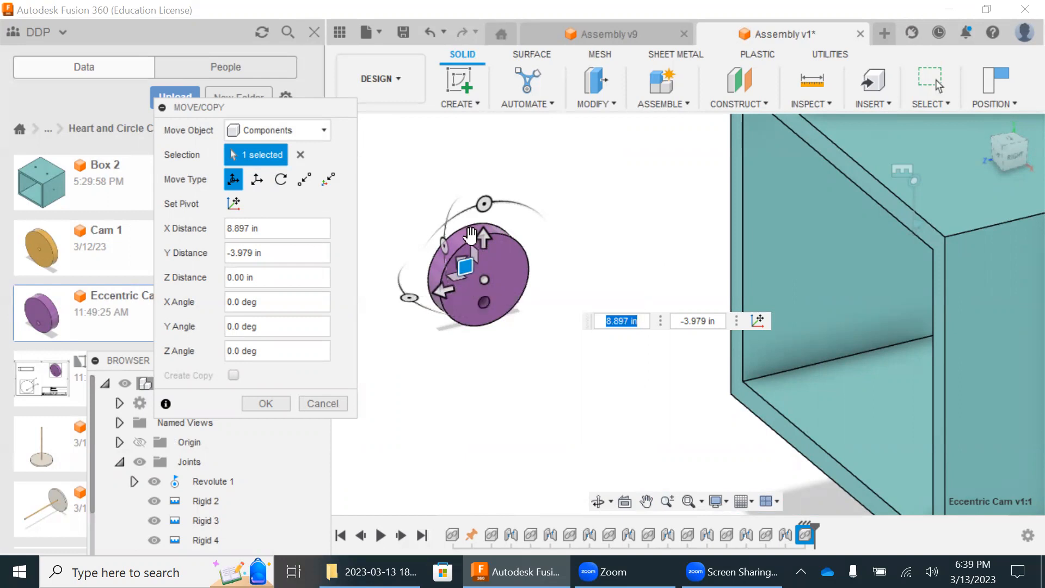
pyautogui.moveTo(481, 204)
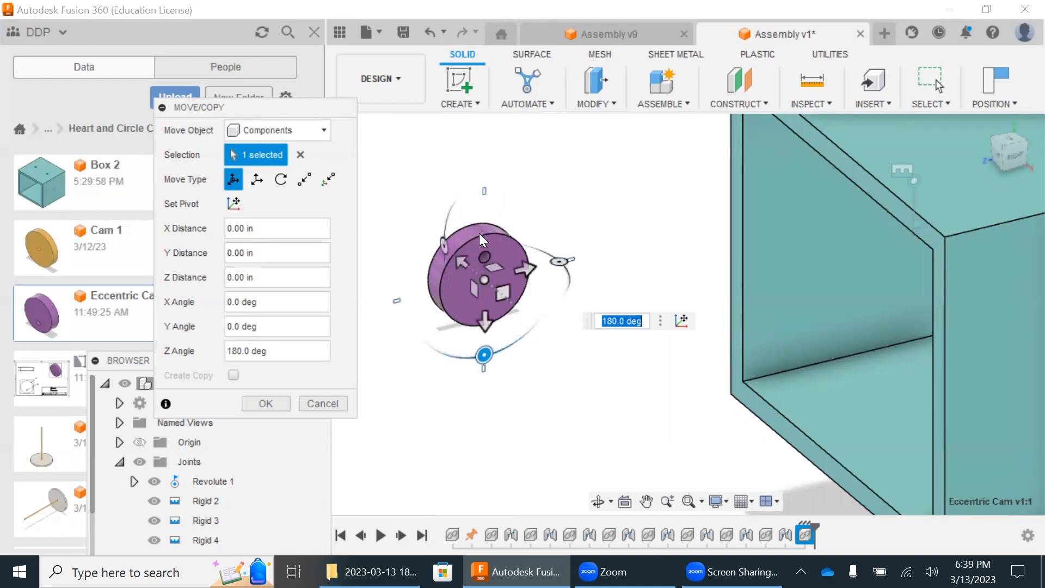
pyautogui.moveTo(480, 245)
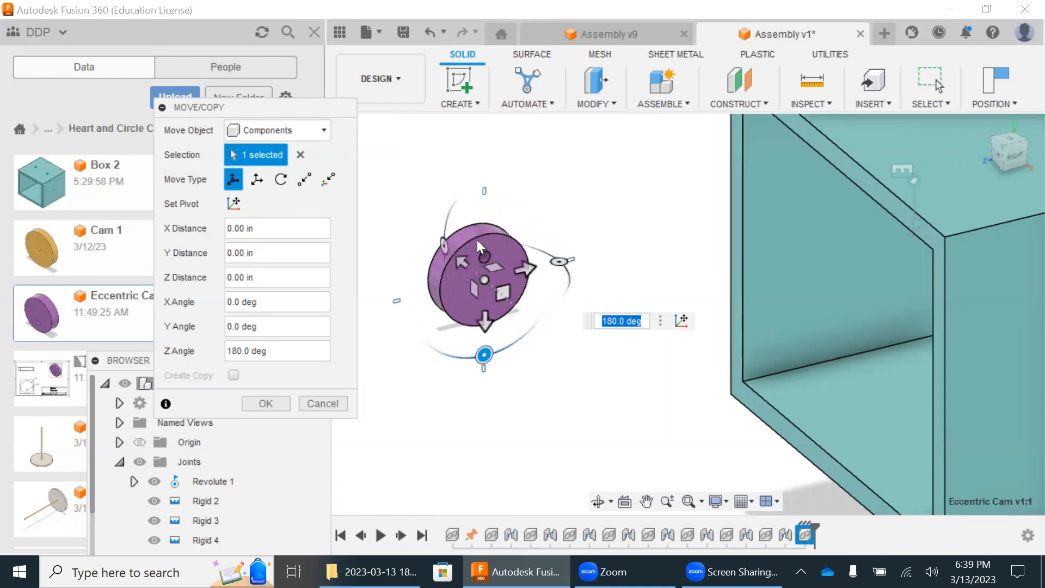
pyautogui.moveTo(431, 436)
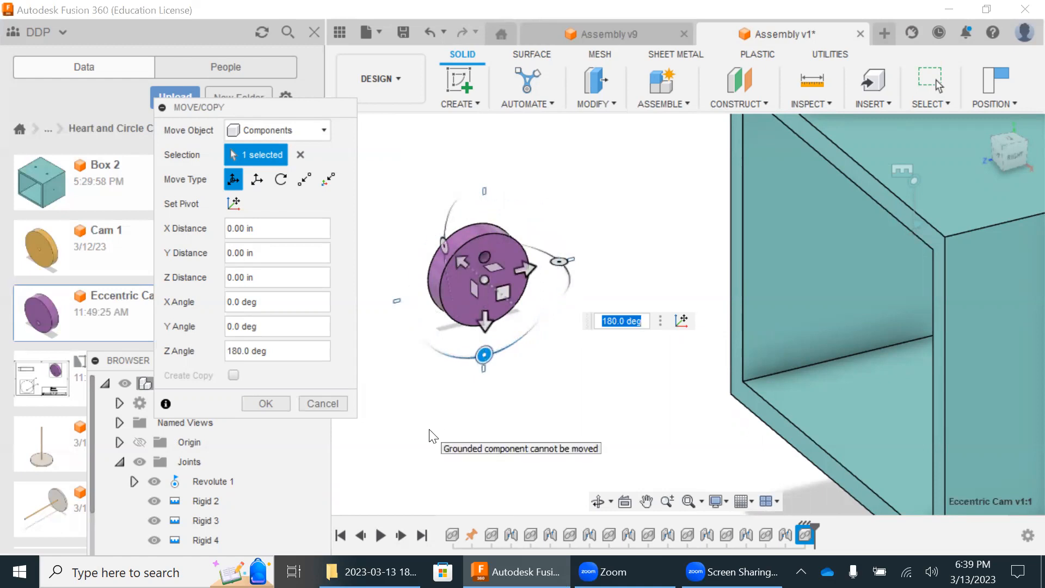
pyautogui.moveTo(516, 424)
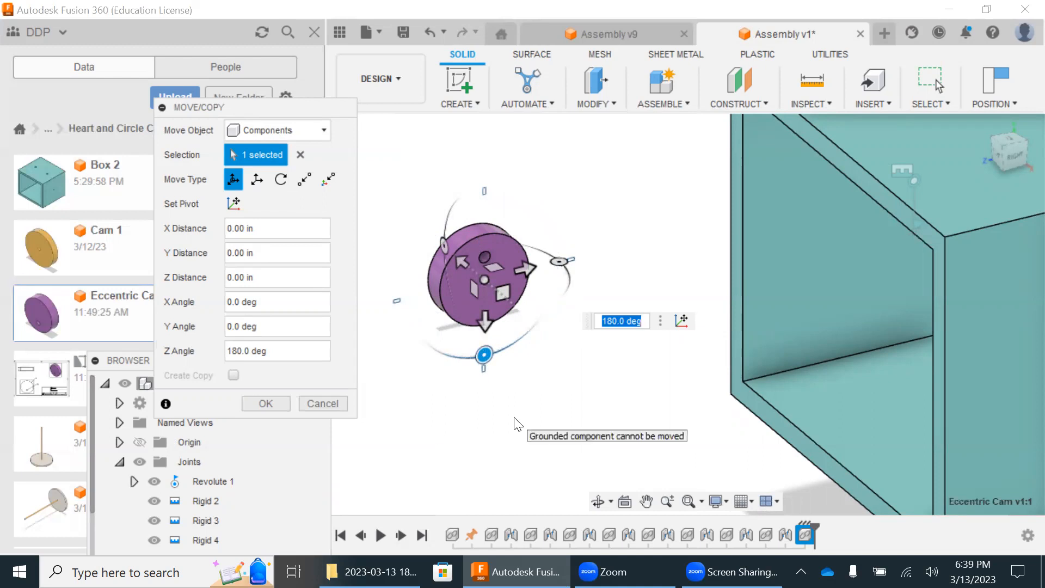
pyautogui.click(322, 403)
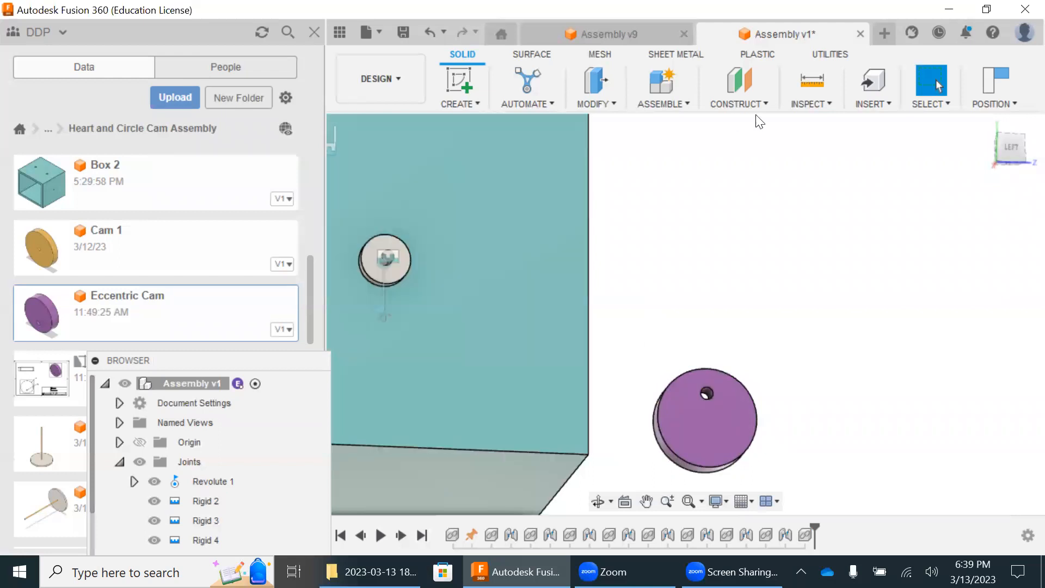
# Step: Joint the eccentric cam's hole to the Axle Rod with a -2.50 in offset
pyautogui.click(661, 87)
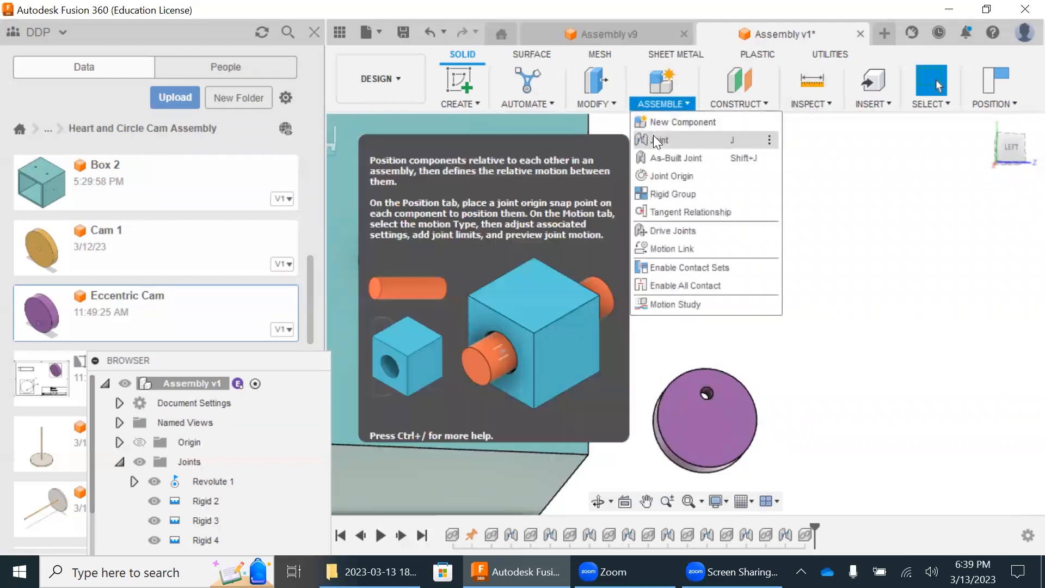
pyautogui.click(661, 139)
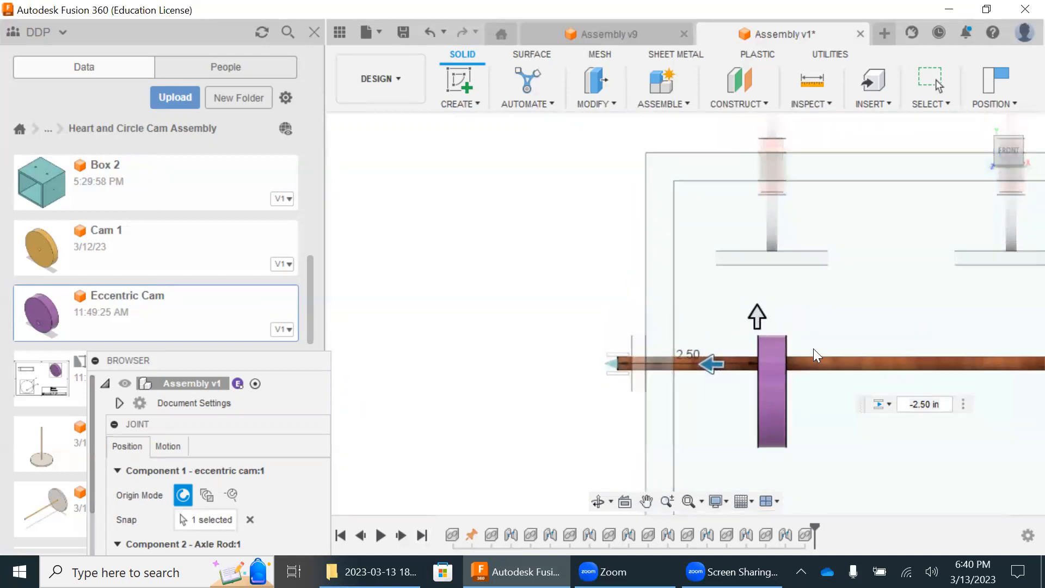
pyautogui.click(879, 403)
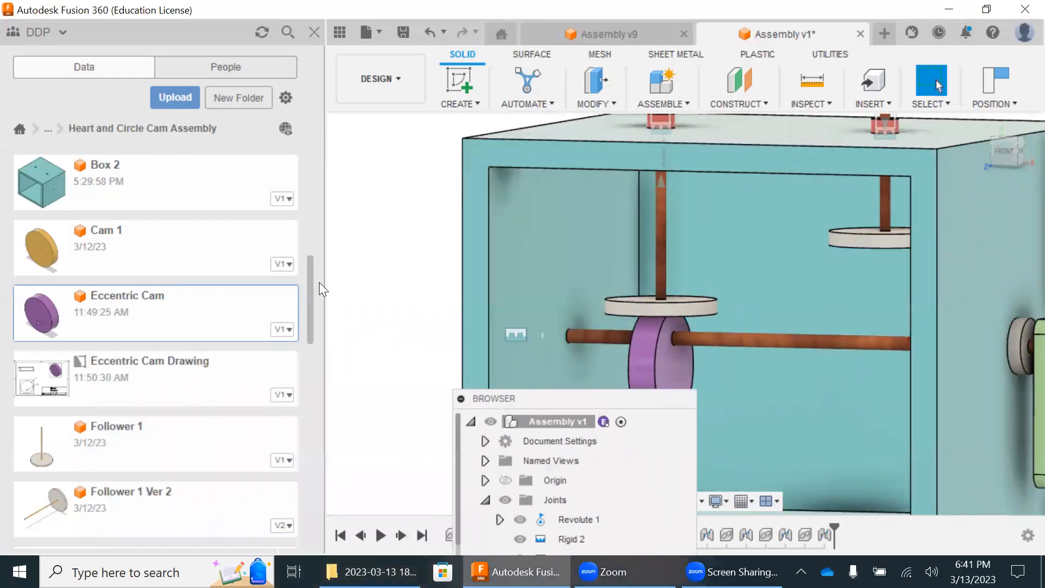
# Step: Insert Heart_Cam V2 from the Data Panel into the current design
pyautogui.scroll(-3)
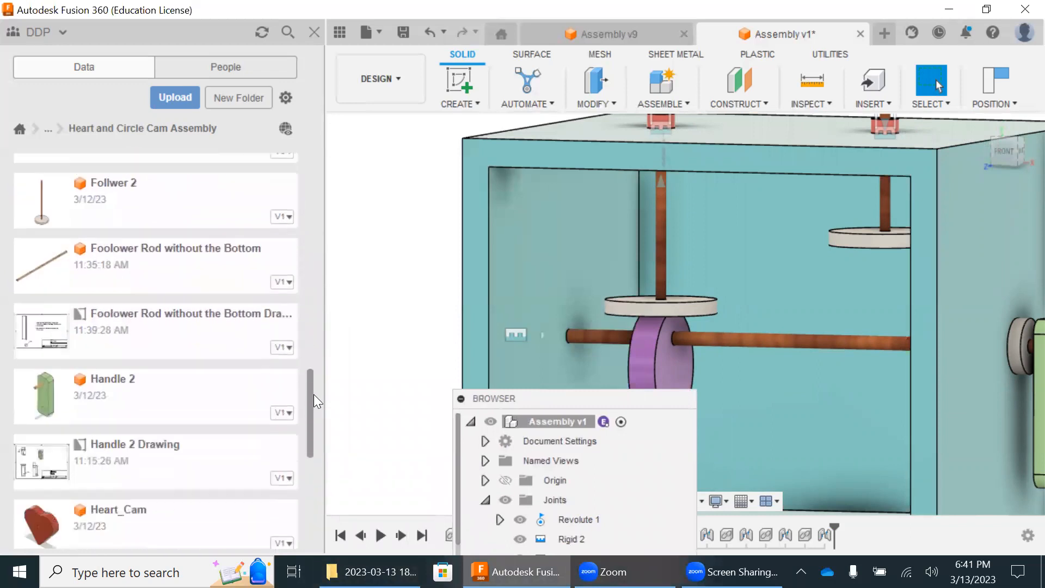
pyautogui.scroll(-3)
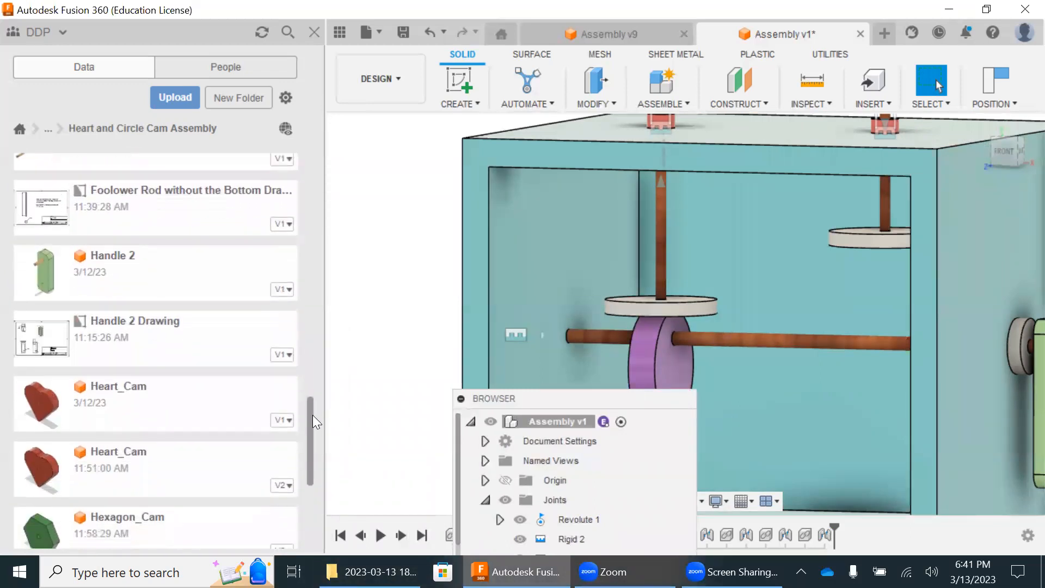
pyautogui.click(155, 466)
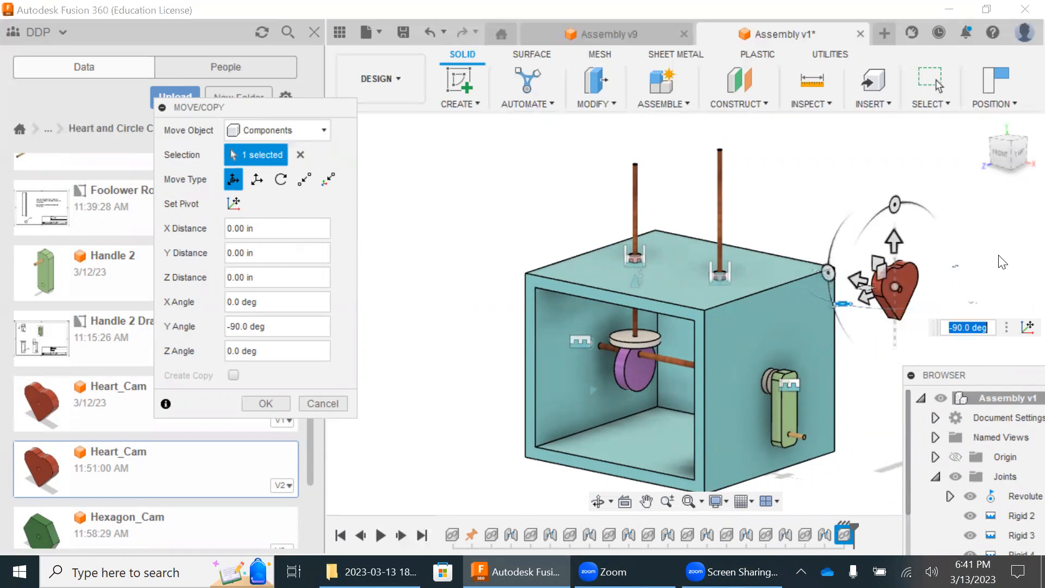
# Step: Confirm the Heart_Cam's -90 degree Y rotation and zoom in on it
pyautogui.click(322, 403)
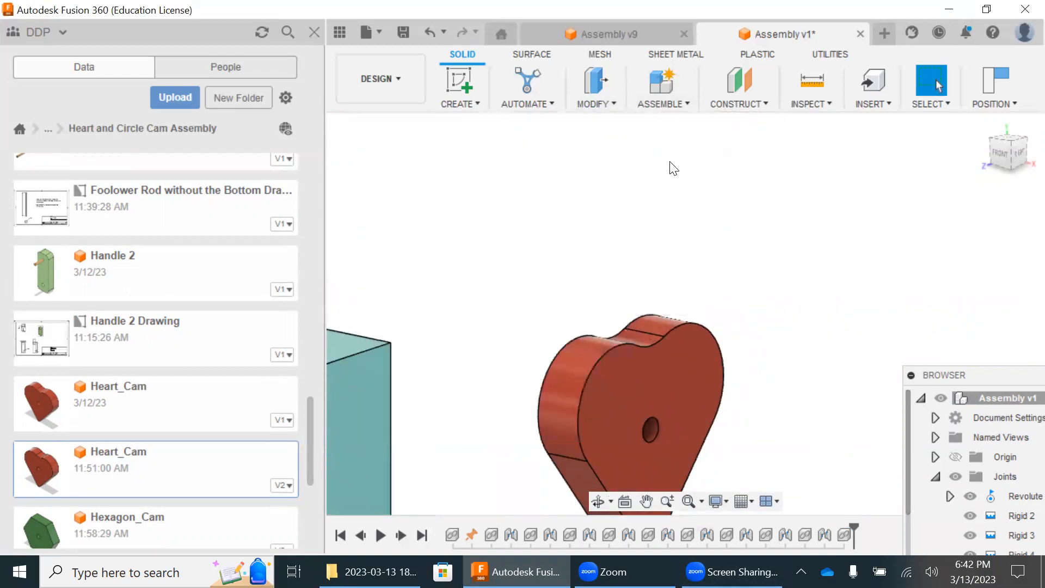
pyautogui.click(650, 427)
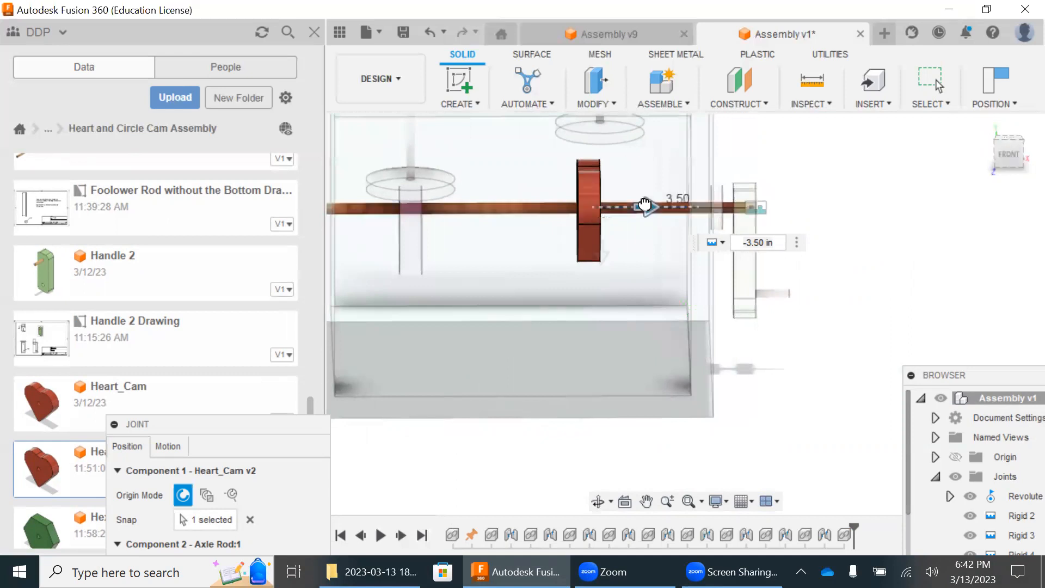
# Step: Select the Heart_Cam joint offset value to replace it with -3.25 in
pyautogui.tripleClick(762, 249)
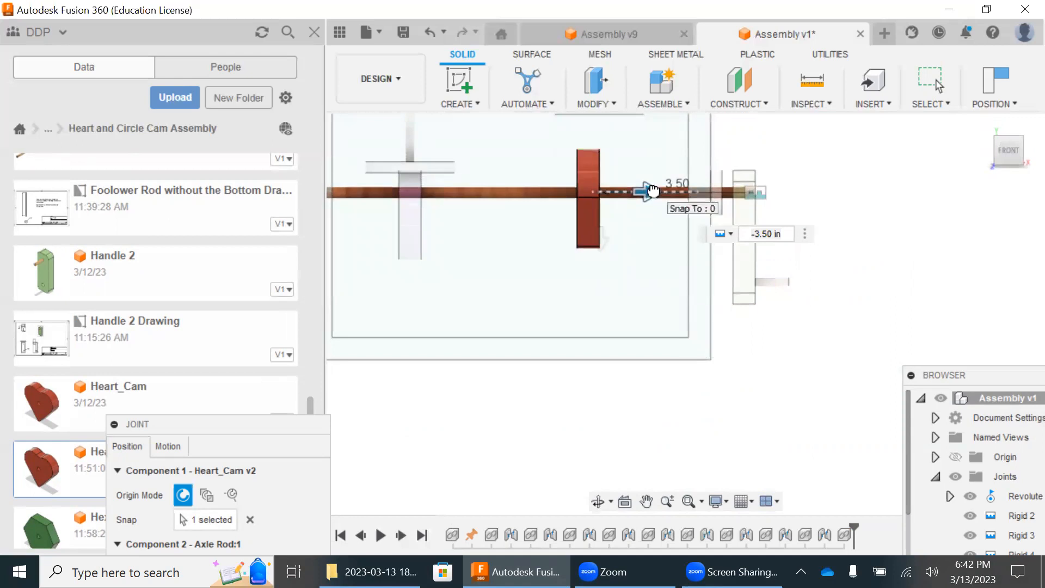
pyautogui.moveTo(765, 233)
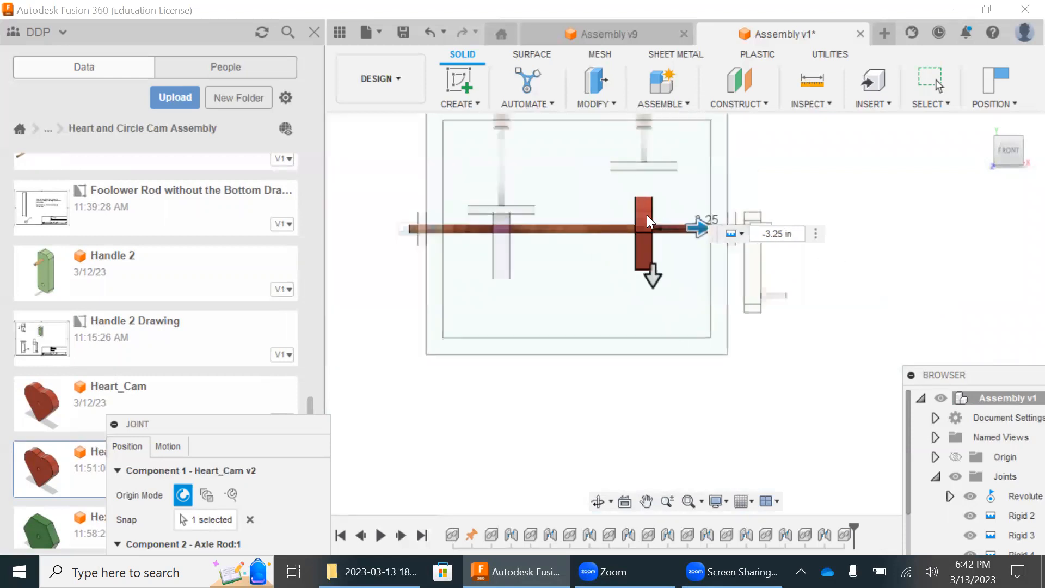
pyautogui.moveTo(861, 299)
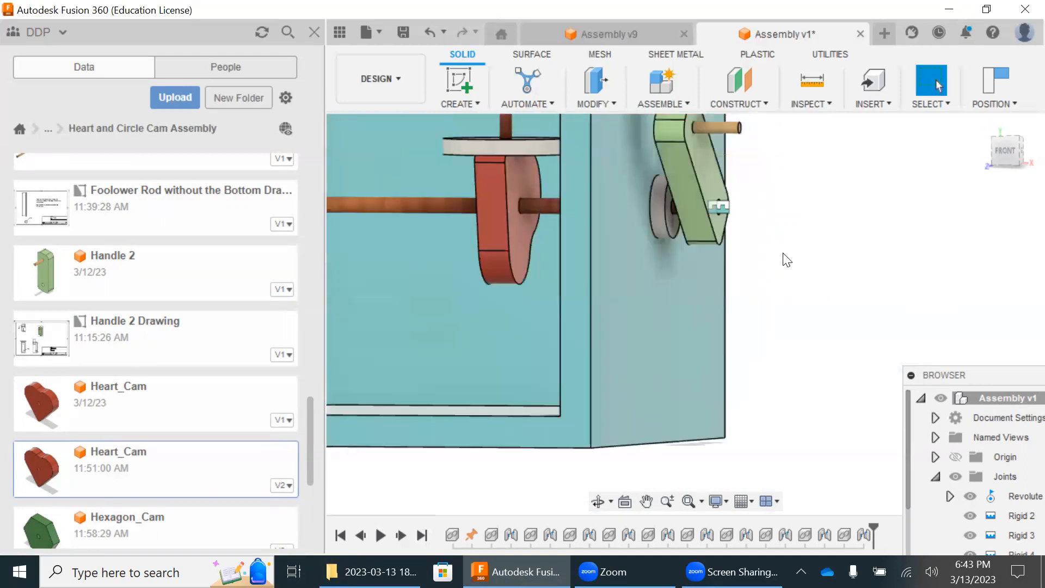
# Step: View the complete automata box assembly head-on from the FRONT view
pyautogui.rightClick(716, 128)
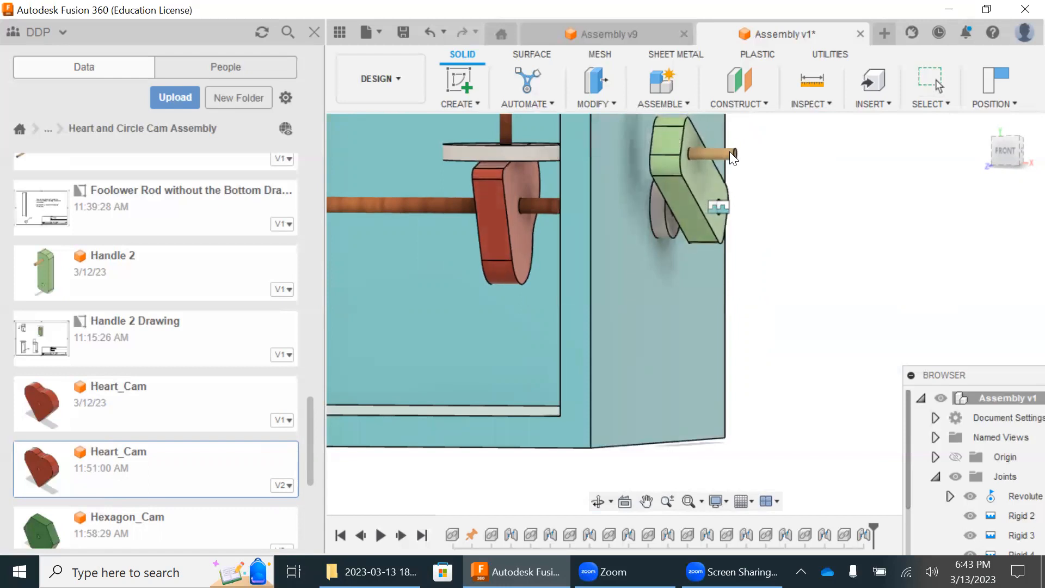
pyautogui.click(930, 85)
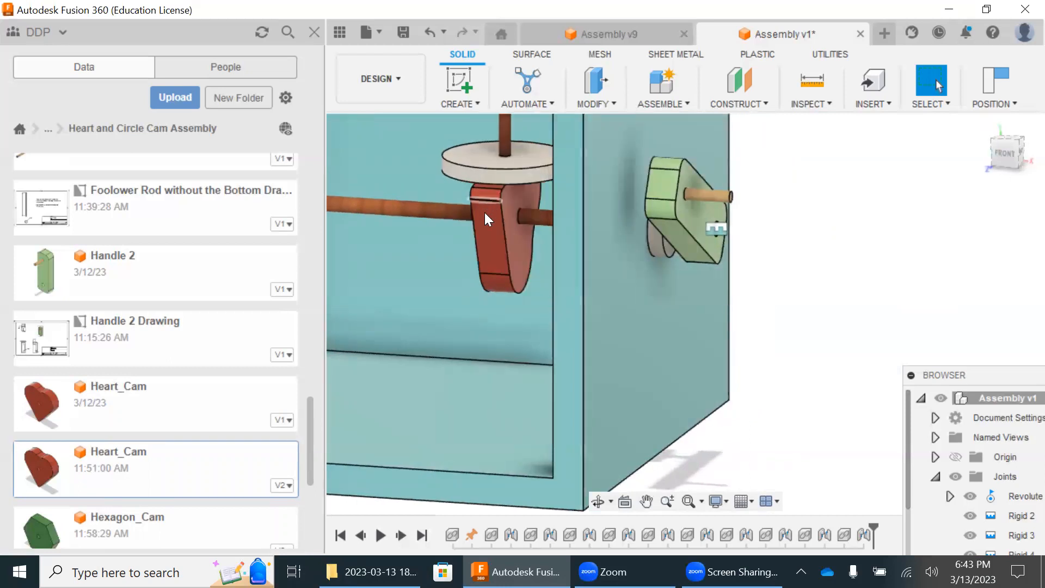
pyautogui.click(502, 213)
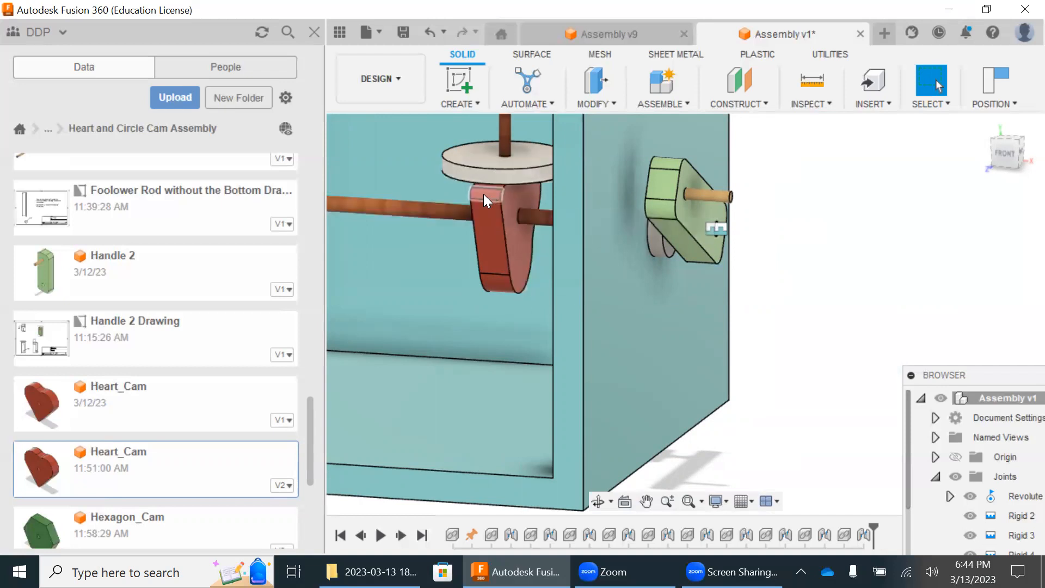
pyautogui.moveTo(505, 195)
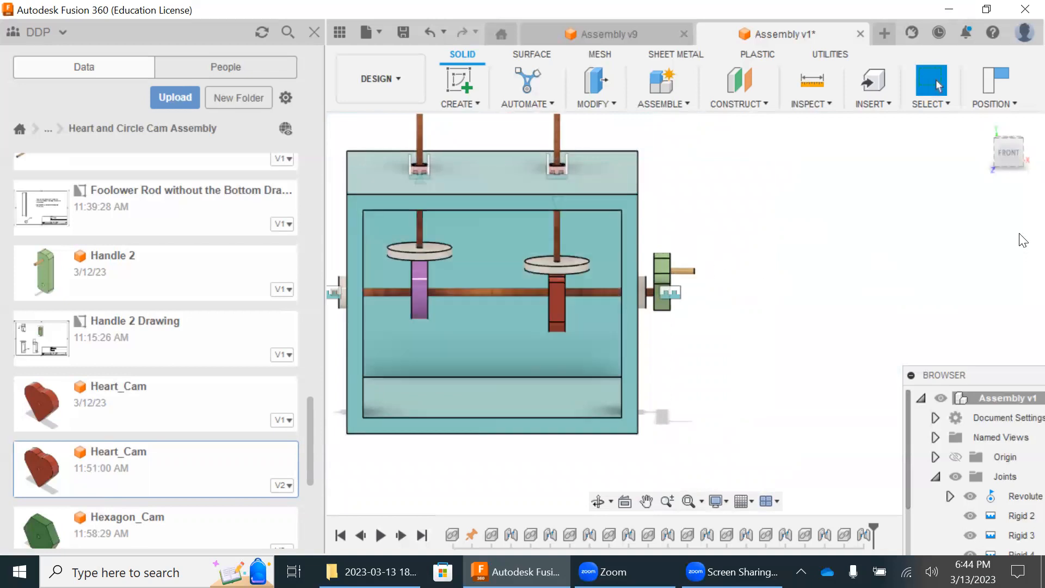
# Step: Enable Contact Sets so Contact: sets appears in the Browser
pyautogui.click(1008, 152)
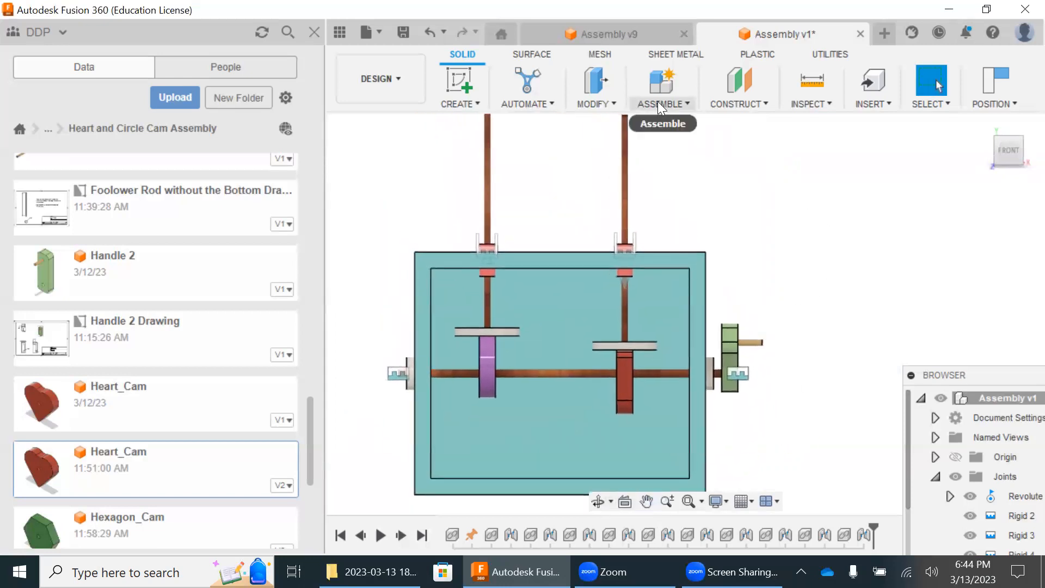
pyautogui.click(661, 104)
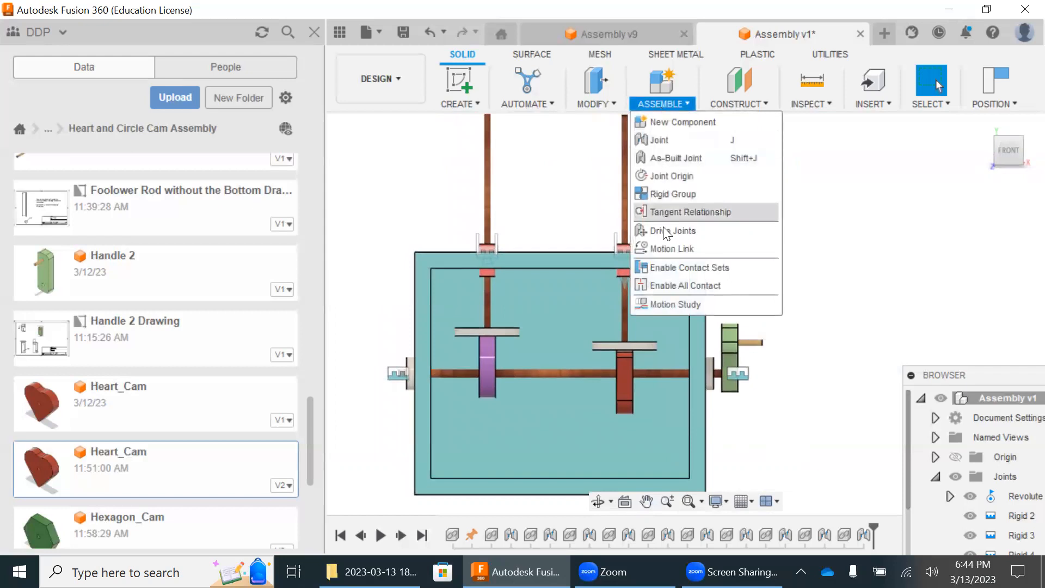
pyautogui.click(689, 267)
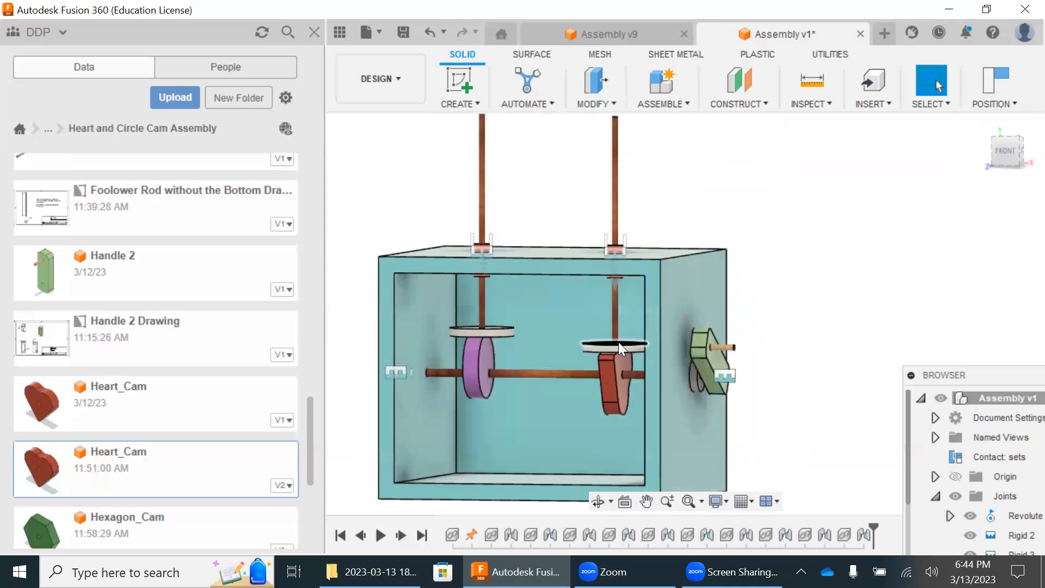
pyautogui.scroll(3)
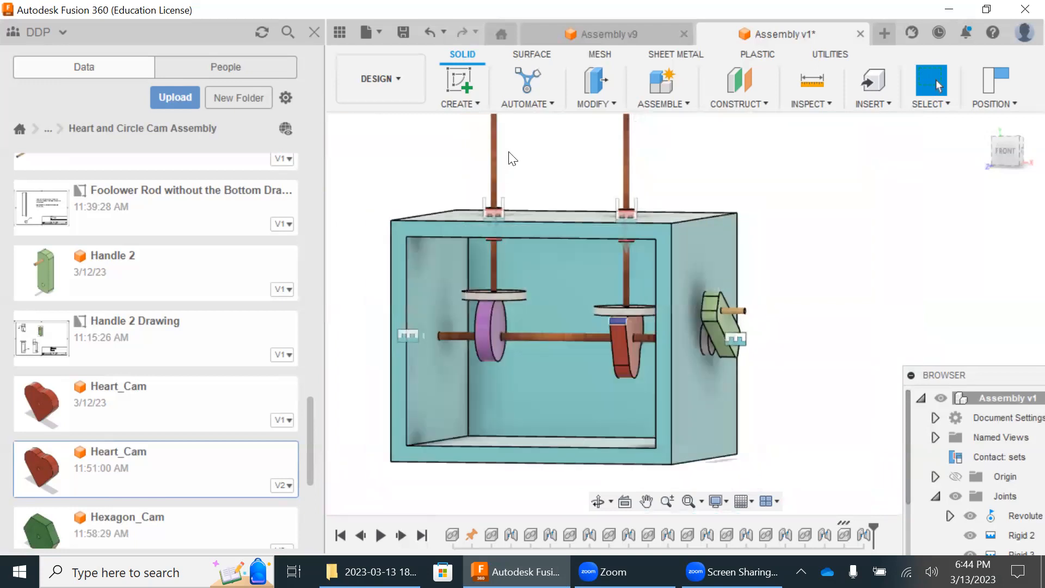
pyautogui.moveTo(662, 87)
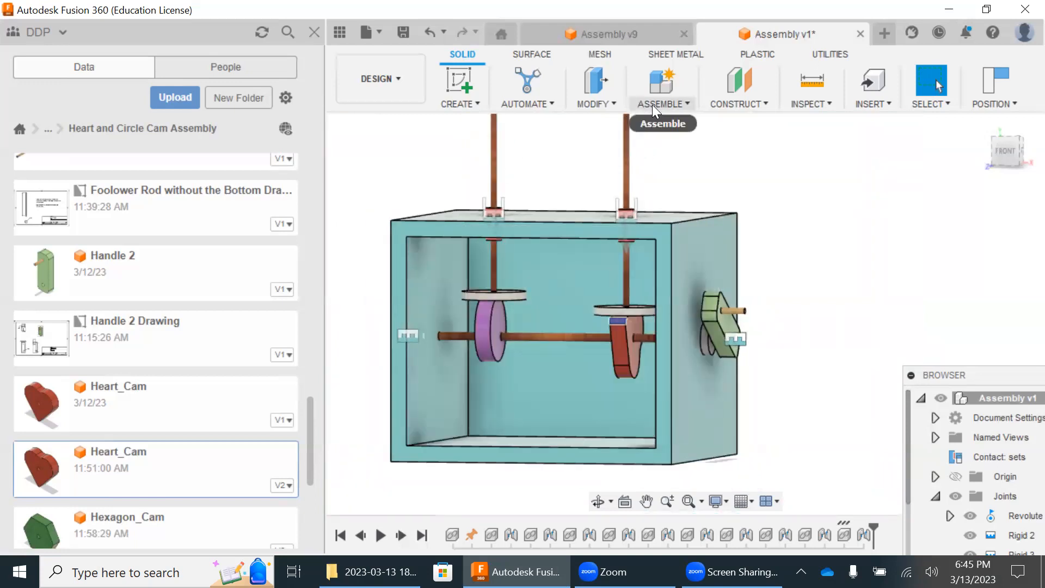
# Step: Create a contact set grouping the purple cam and both follower rods
pyautogui.click(660, 104)
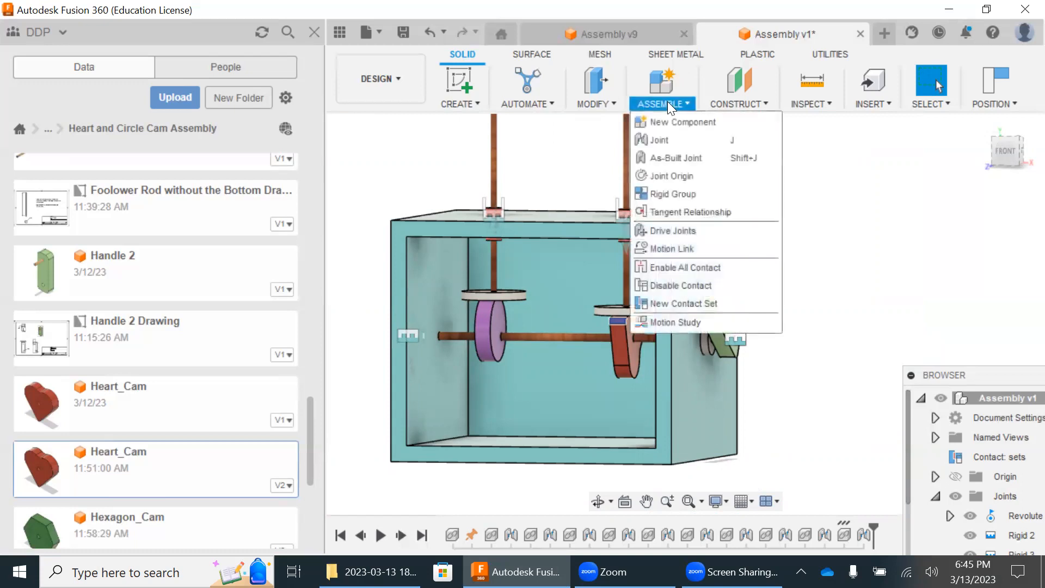
pyautogui.moveTo(683, 267)
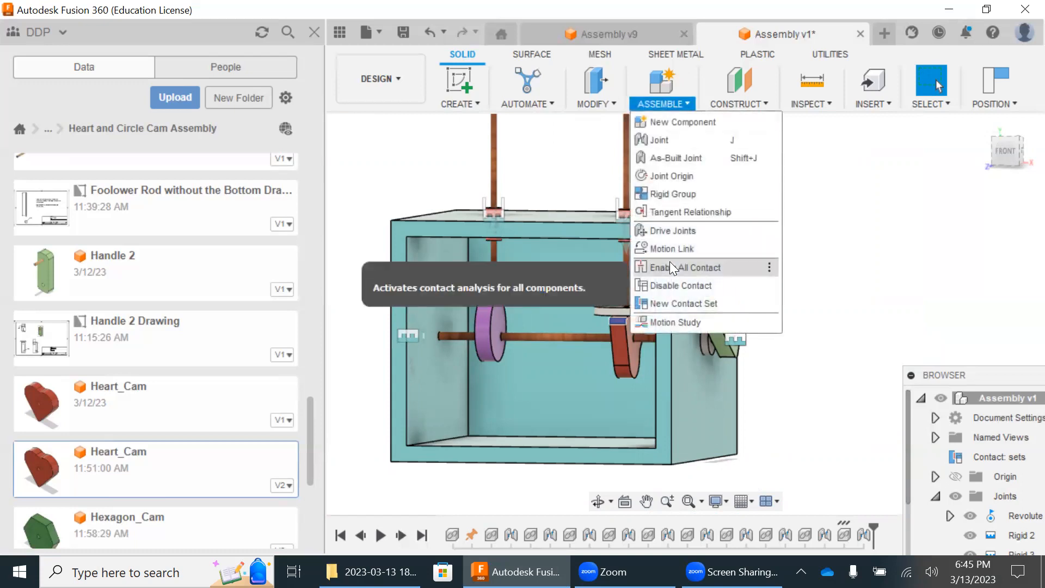
pyautogui.moveTo(680, 303)
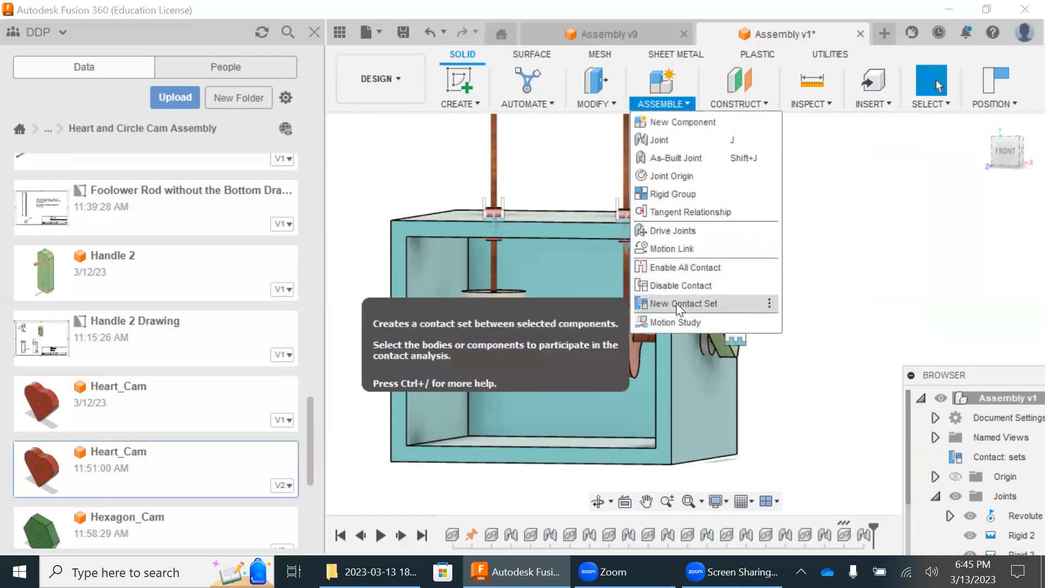
pyautogui.click(681, 303)
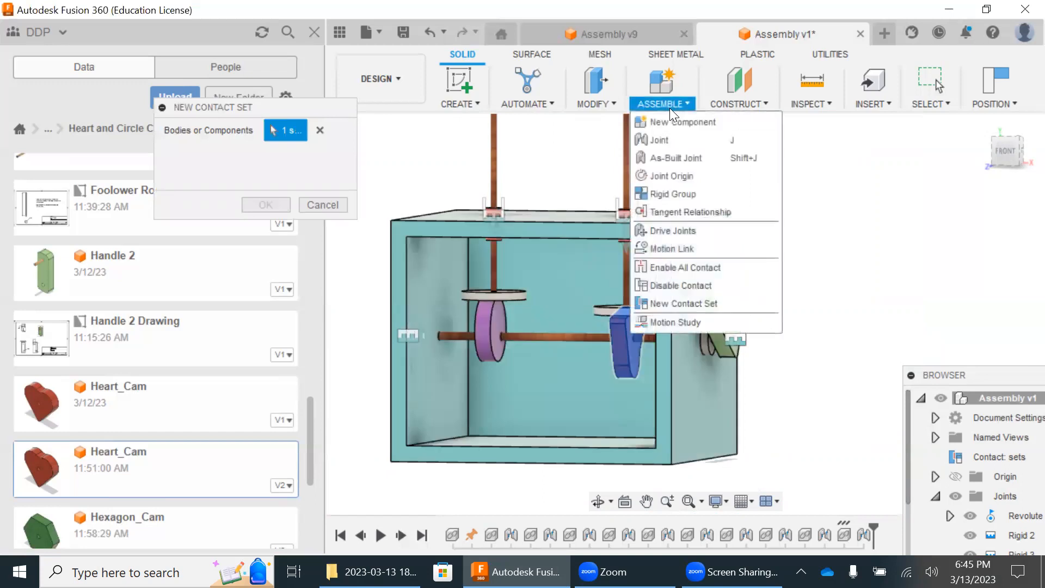
pyautogui.moveTo(676, 303)
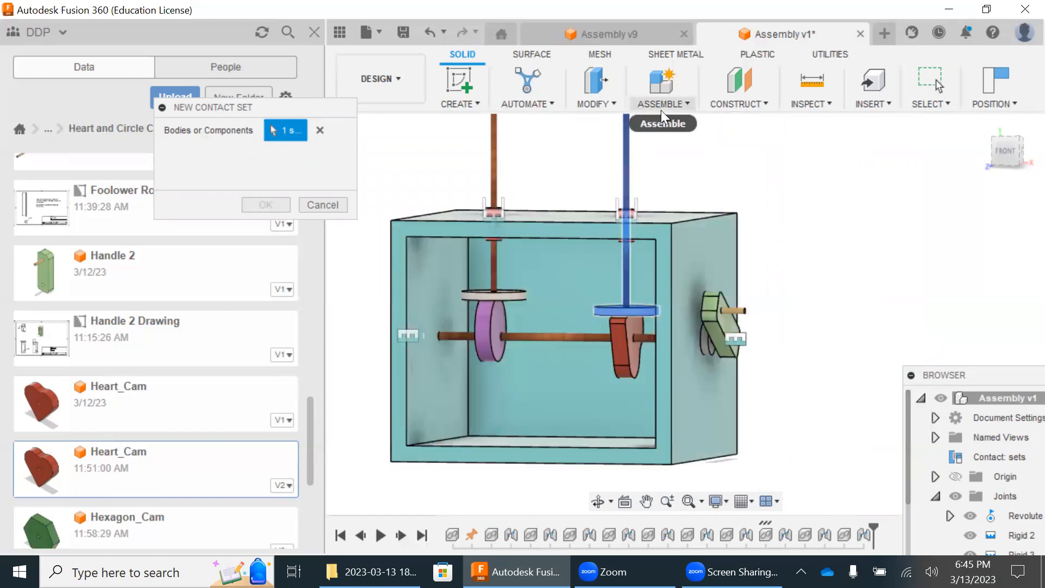
pyautogui.click(660, 87)
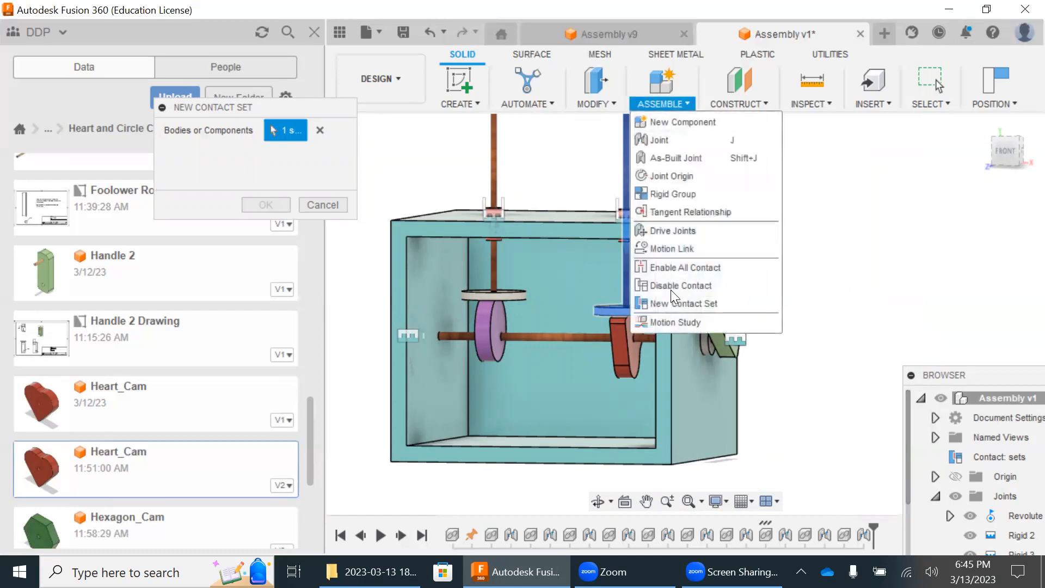
pyautogui.moveTo(680, 303)
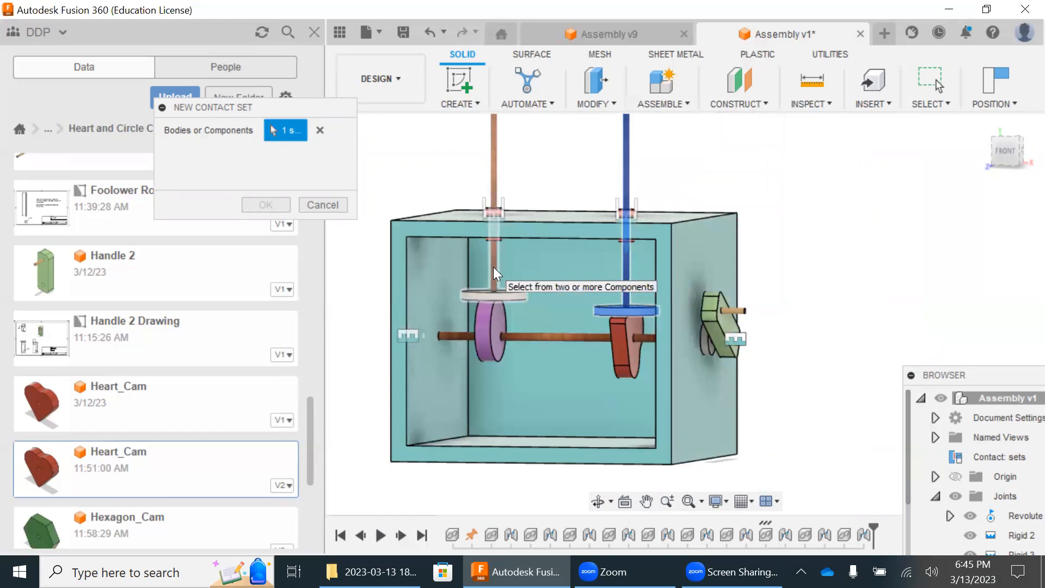
pyautogui.click(490, 326)
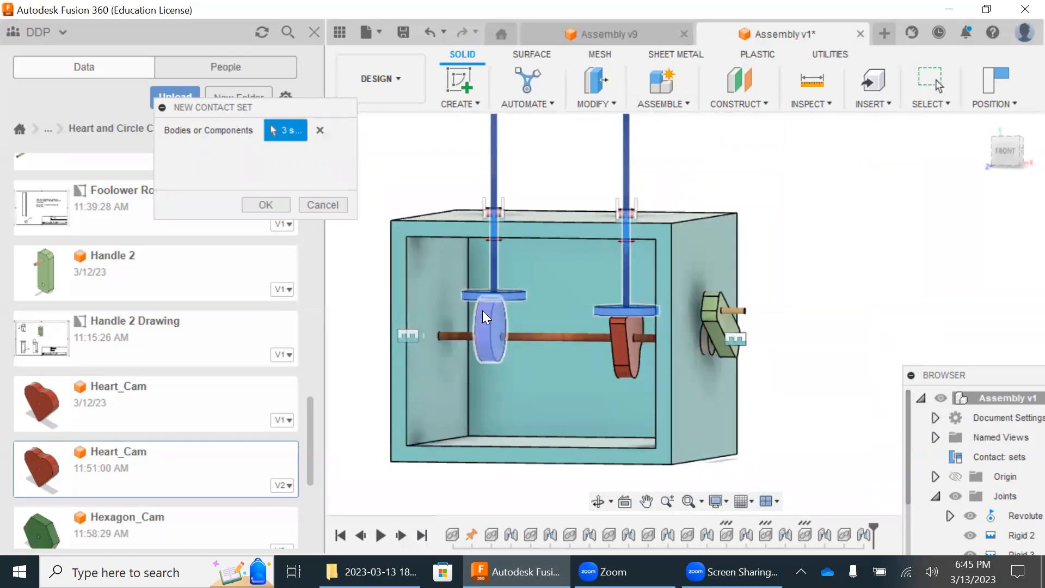
pyautogui.click(265, 205)
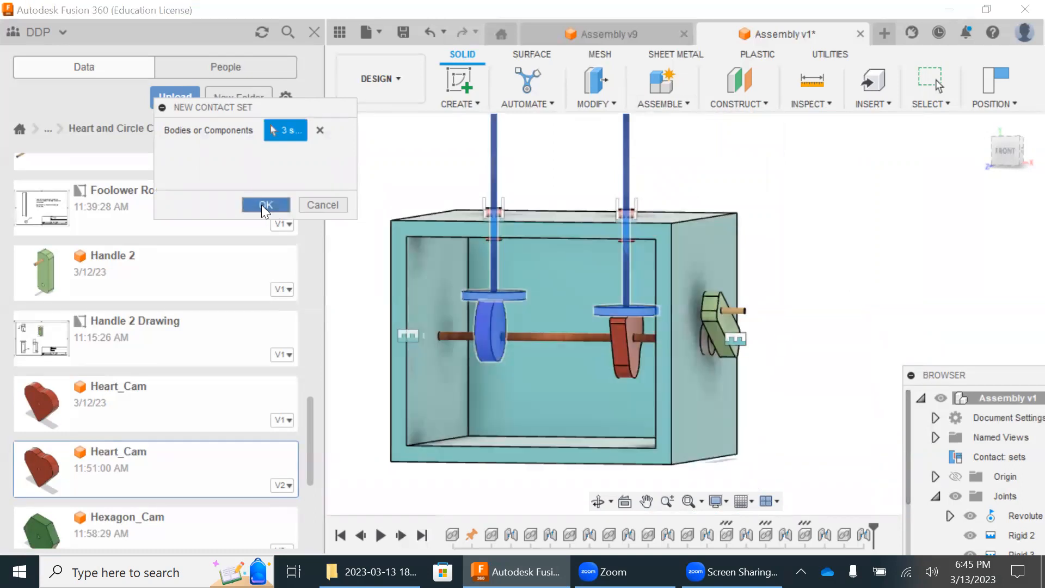
pyautogui.click(265, 205)
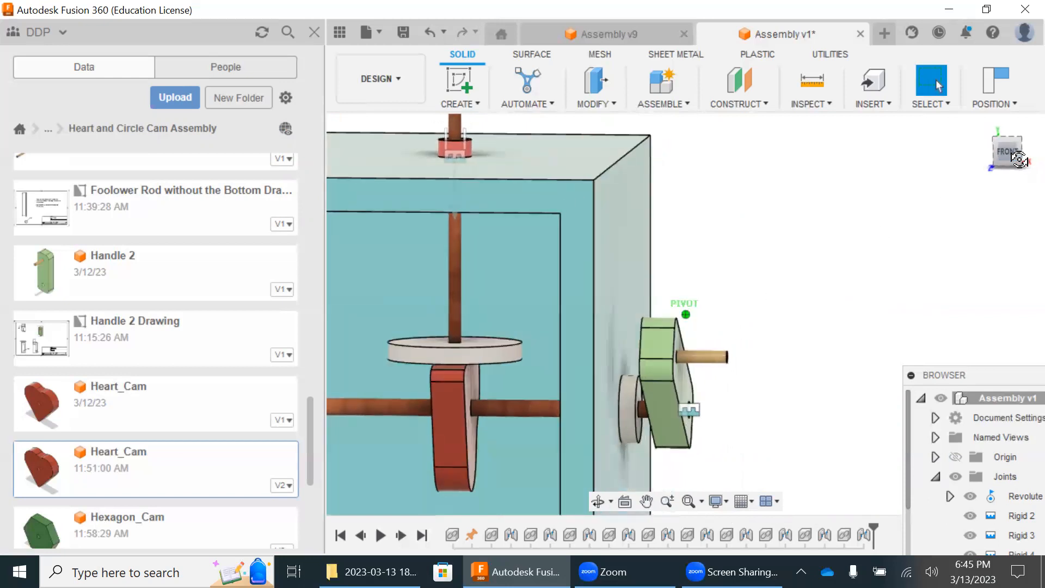
# Step: Add a second contact set pairing the left follower rod with the purple cam
pyautogui.click(661, 87)
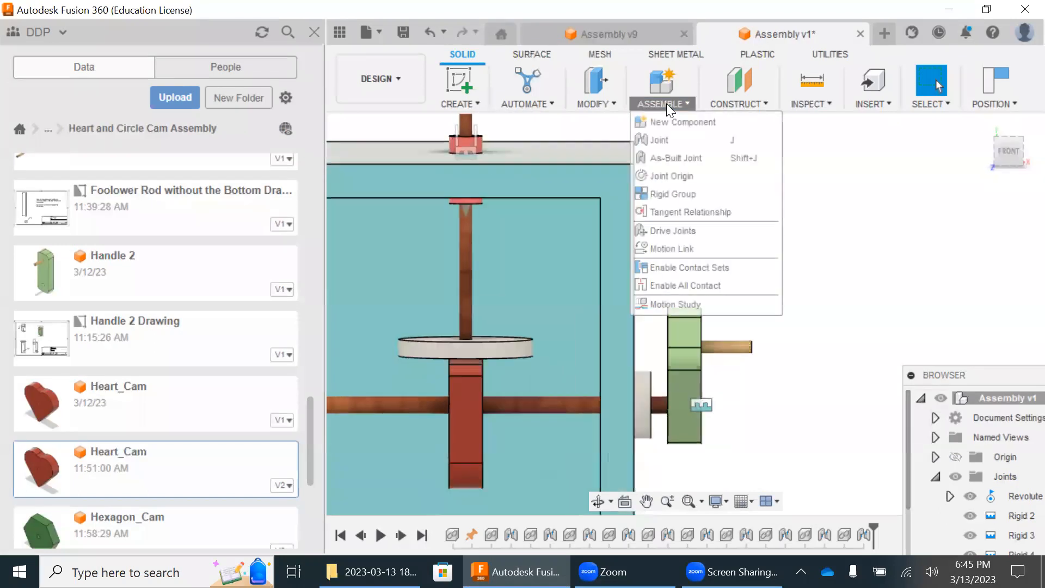
pyautogui.moveTo(683, 285)
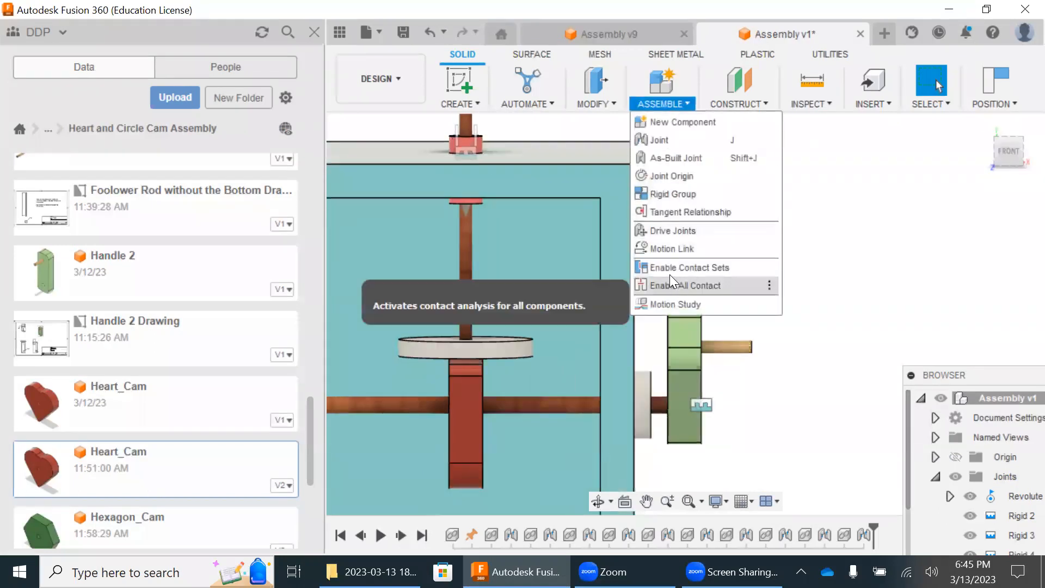
pyautogui.moveTo(683, 267)
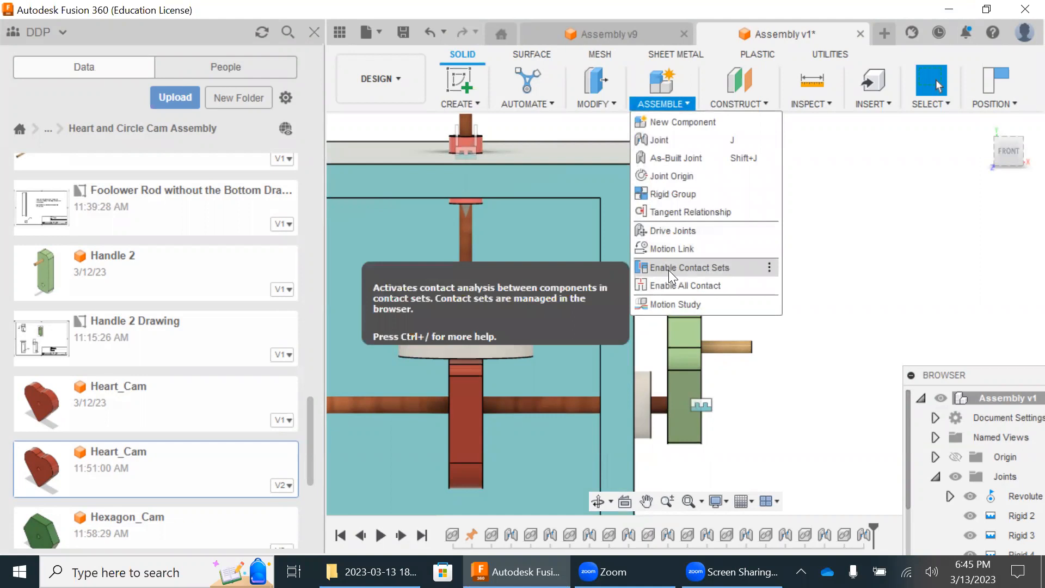
pyautogui.click(684, 267)
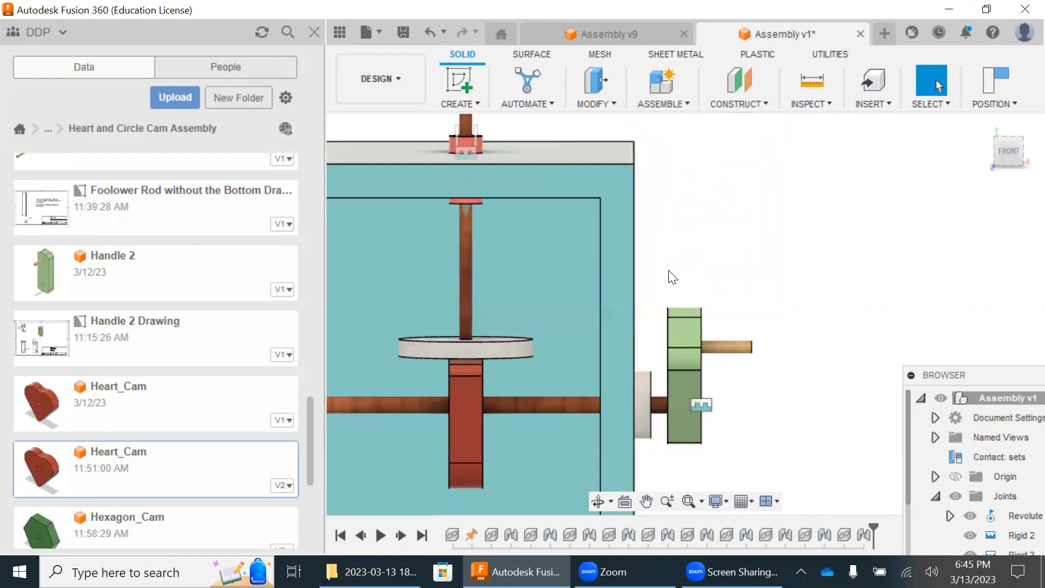
pyautogui.click(661, 103)
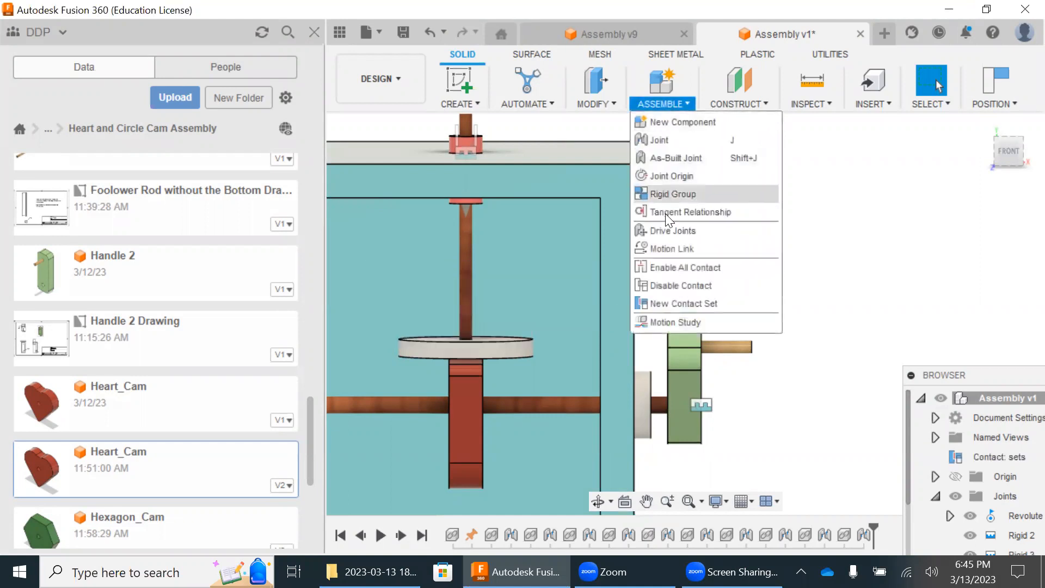
pyautogui.click(683, 304)
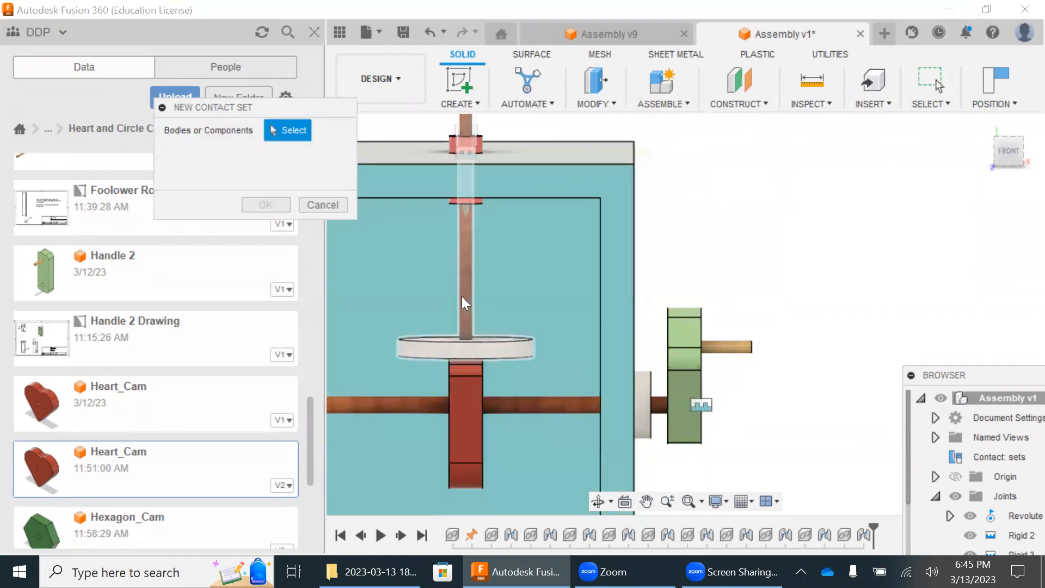
pyautogui.click(464, 303)
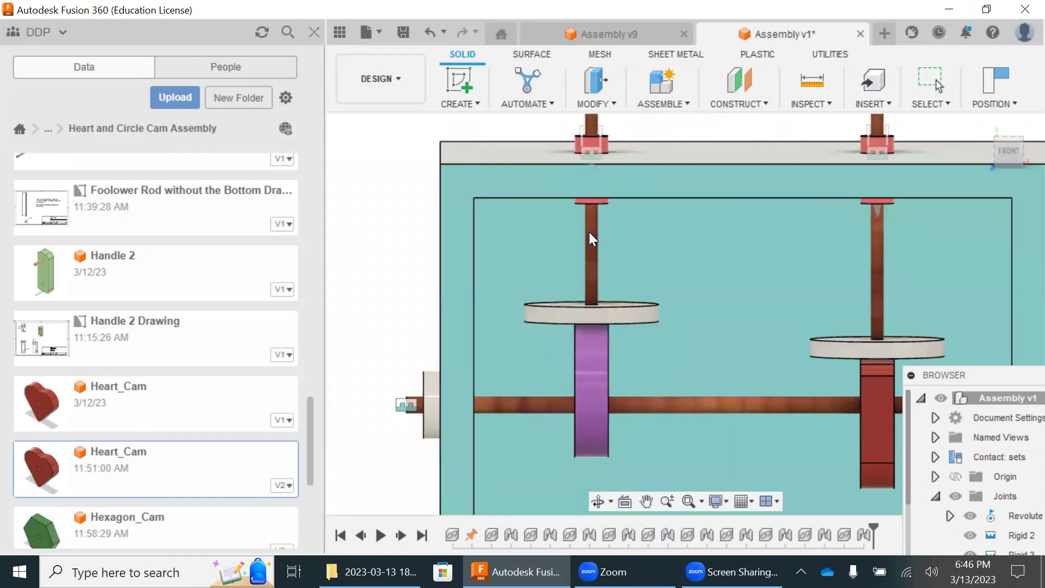
pyautogui.moveTo(681, 103)
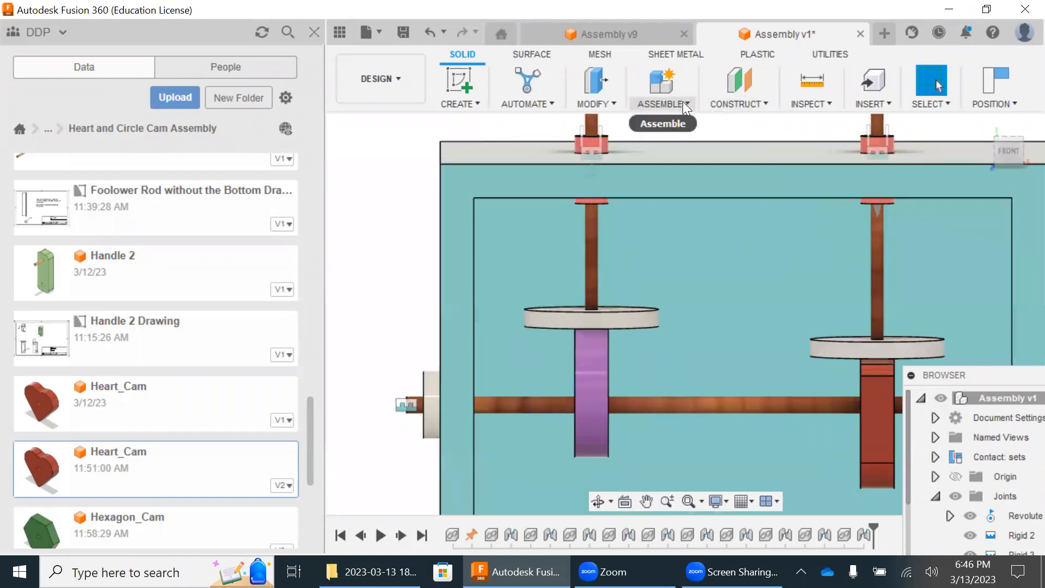
pyautogui.click(663, 103)
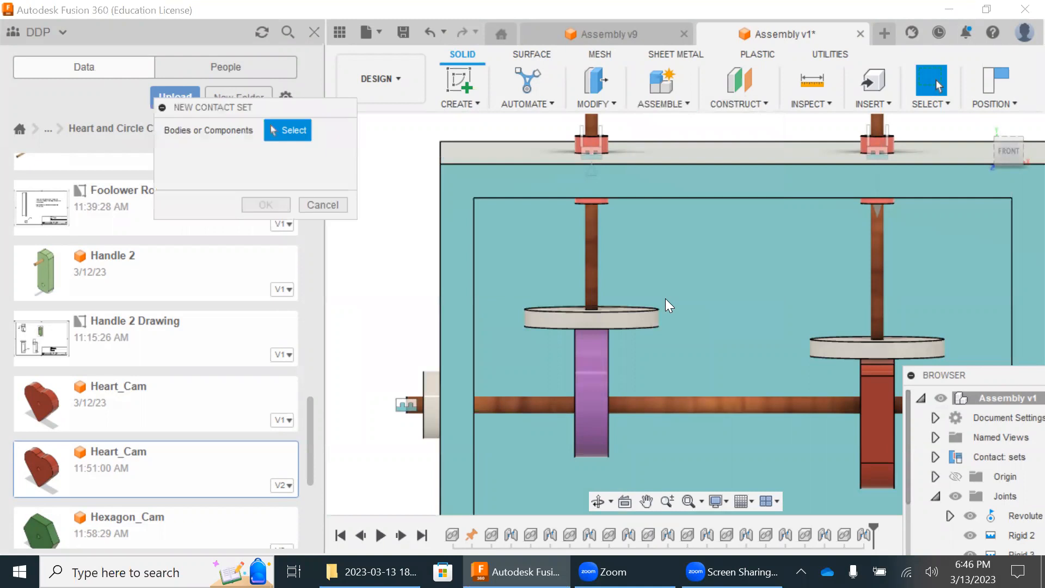
pyautogui.moveTo(663, 104)
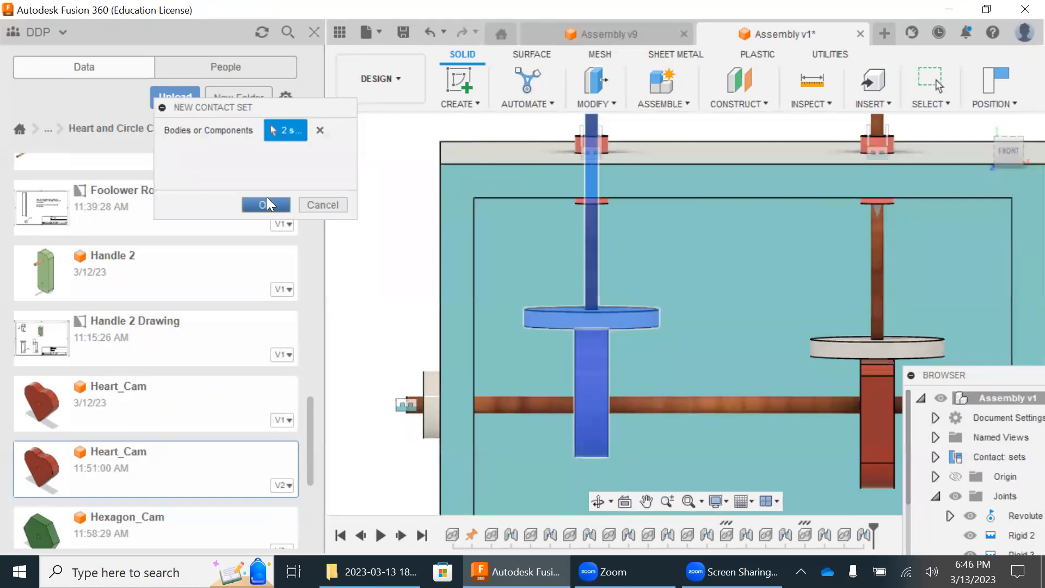
pyautogui.click(267, 204)
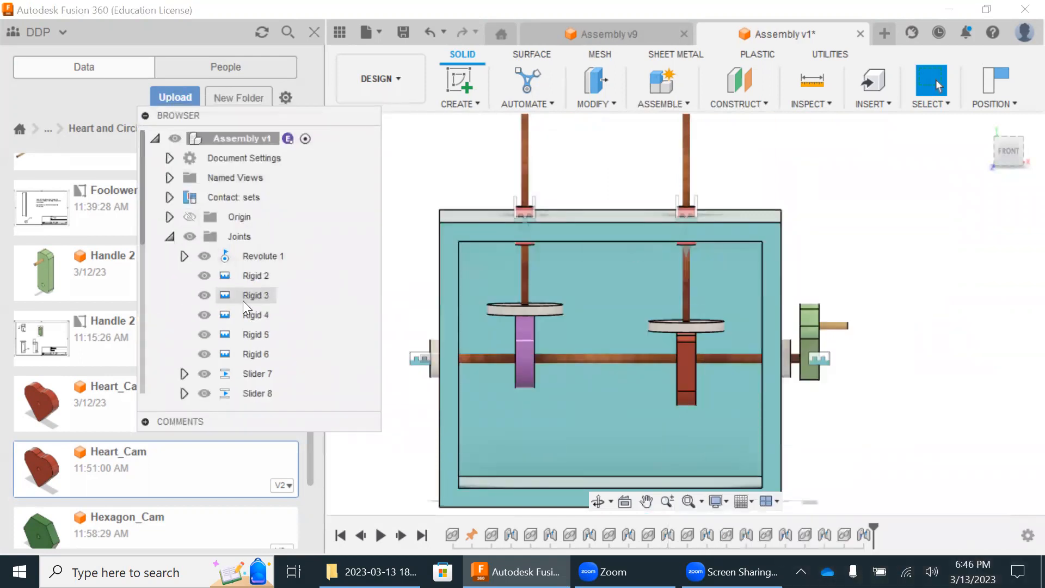
pyautogui.moveTo(256, 373)
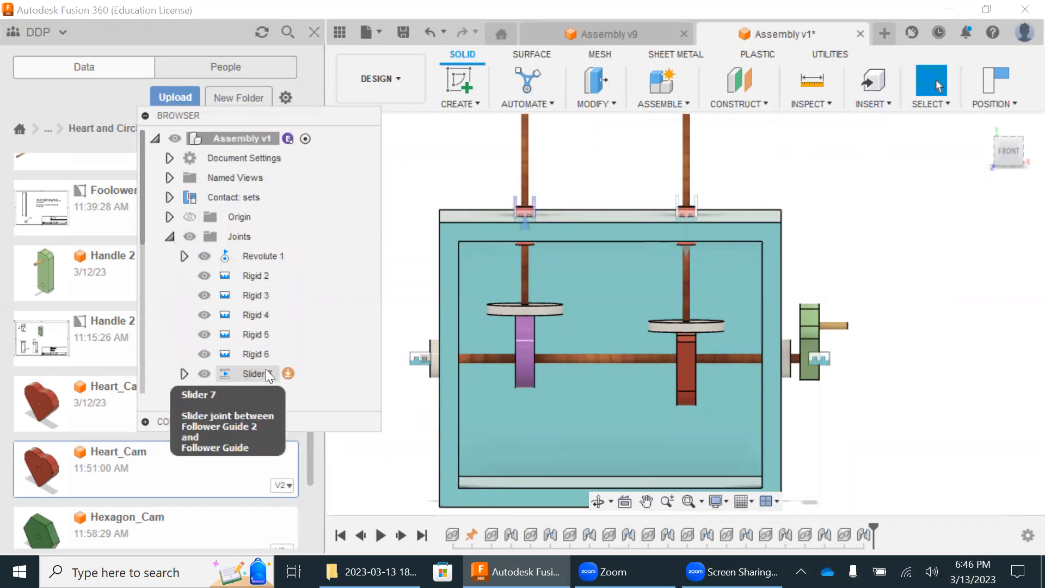
# Step: Enable a rest position of -1 in on Slider 7's motion limits
pyautogui.rightClick(255, 373)
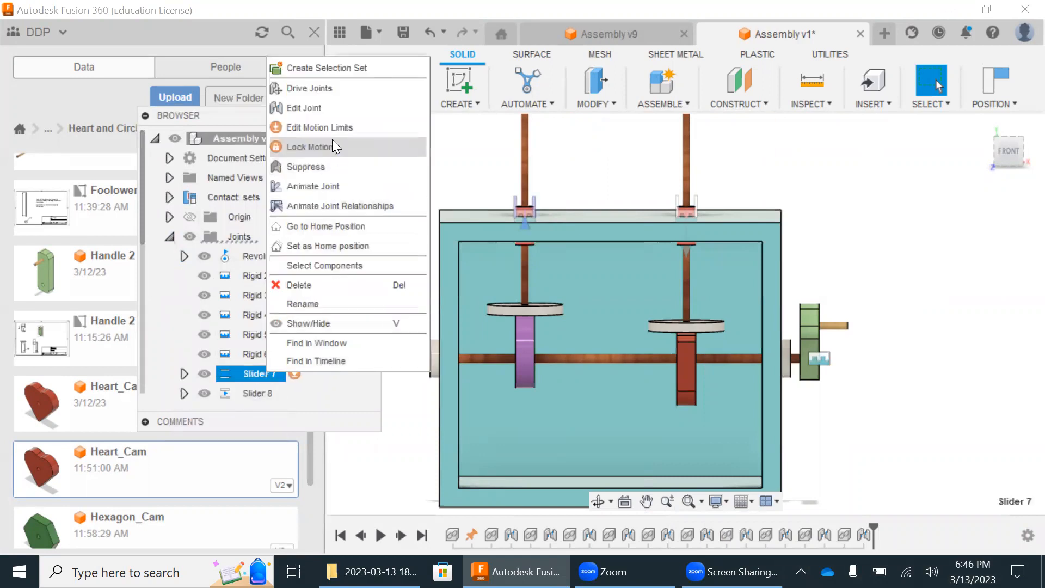
pyautogui.click(319, 127)
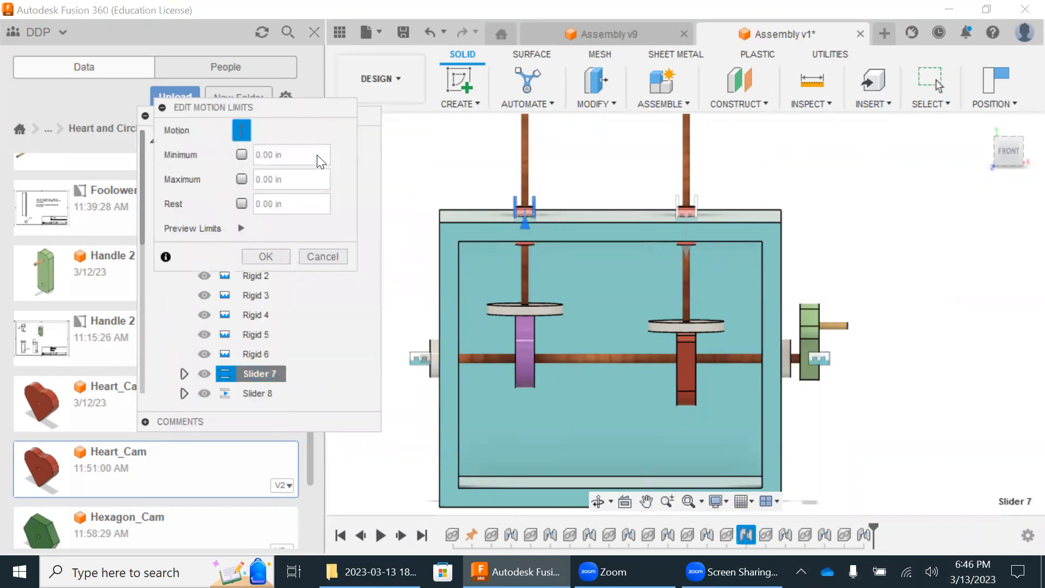
pyautogui.moveTo(292, 205)
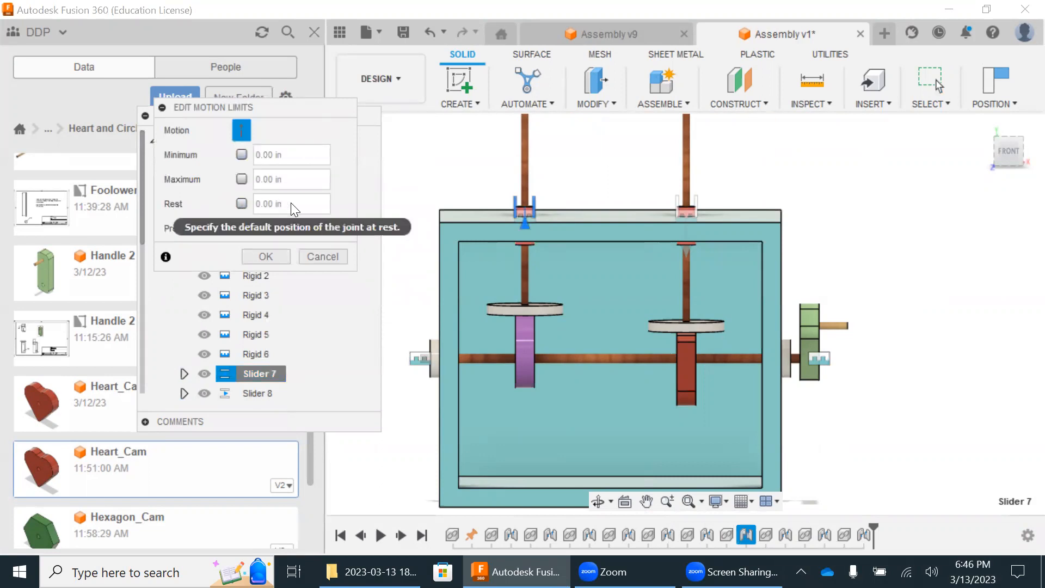
pyautogui.moveTo(246, 213)
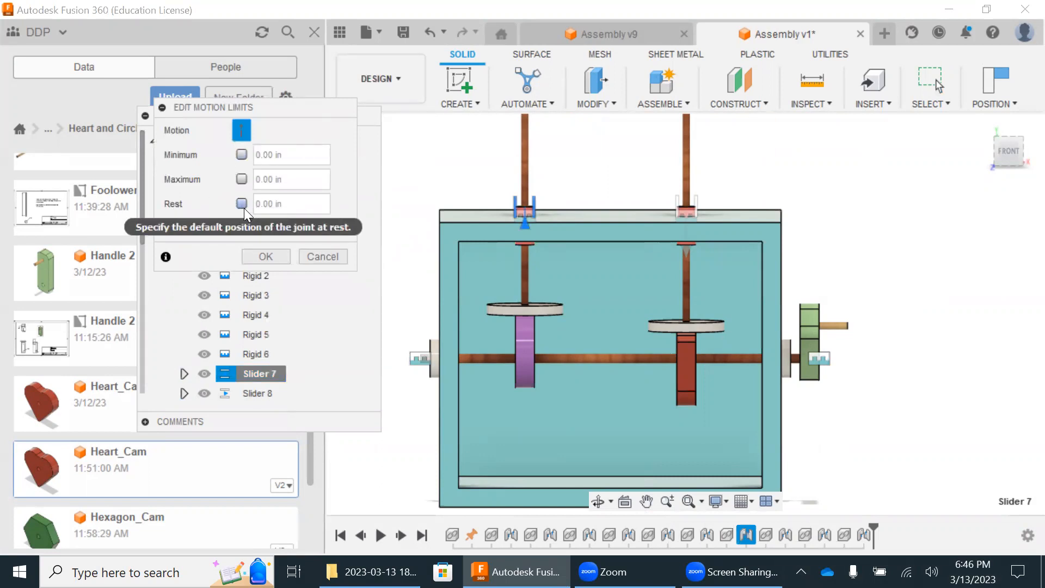
pyautogui.click(241, 204)
pyautogui.write('-')
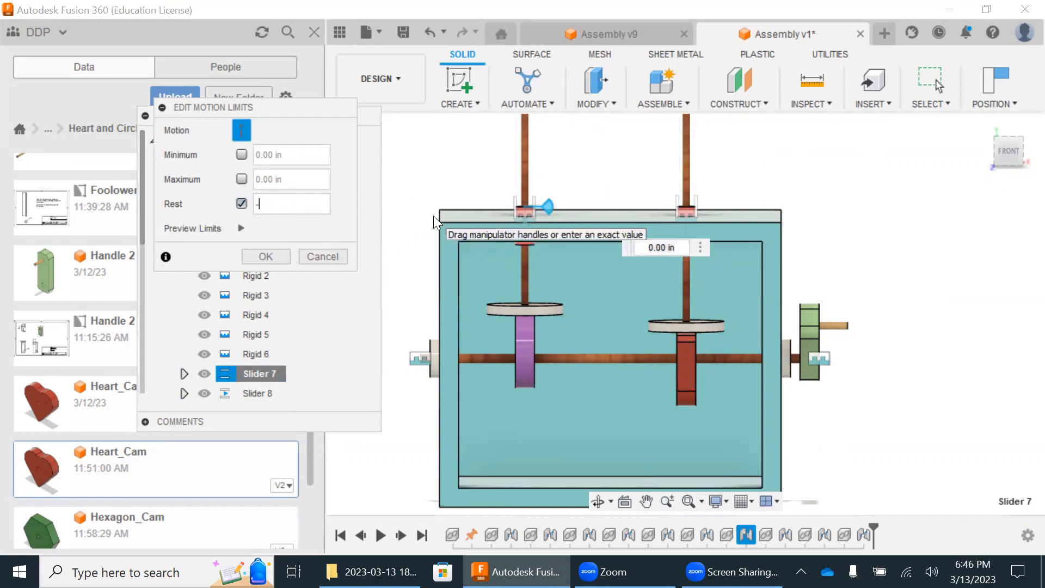
pyautogui.write('1')
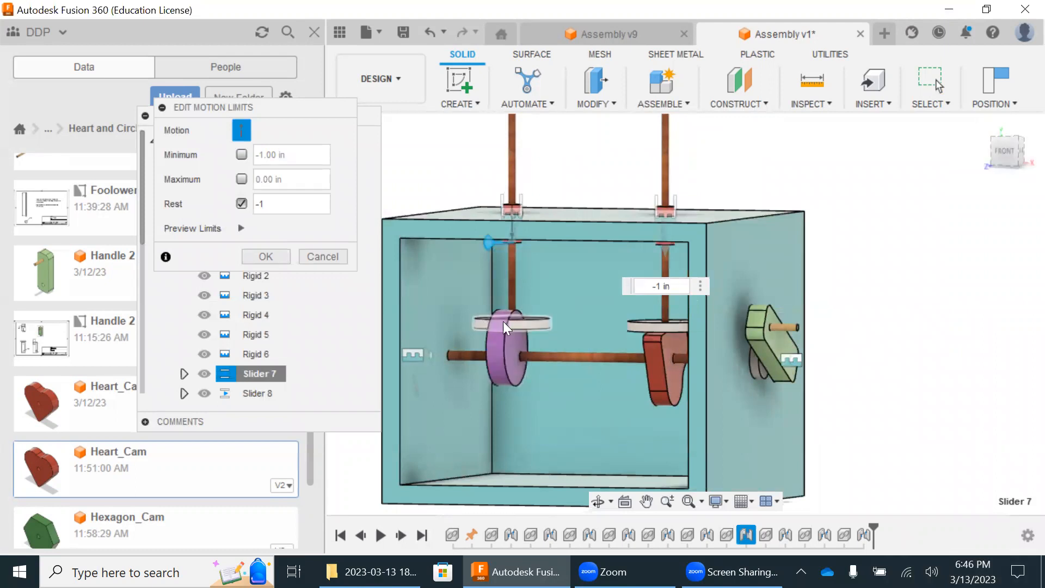
pyautogui.moveTo(370, 314)
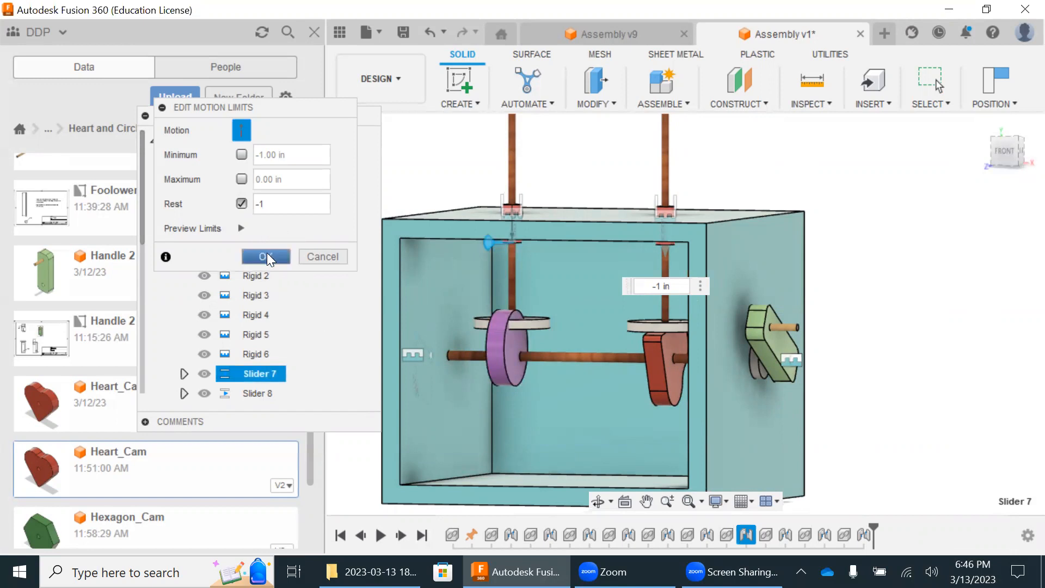
pyautogui.click(265, 256)
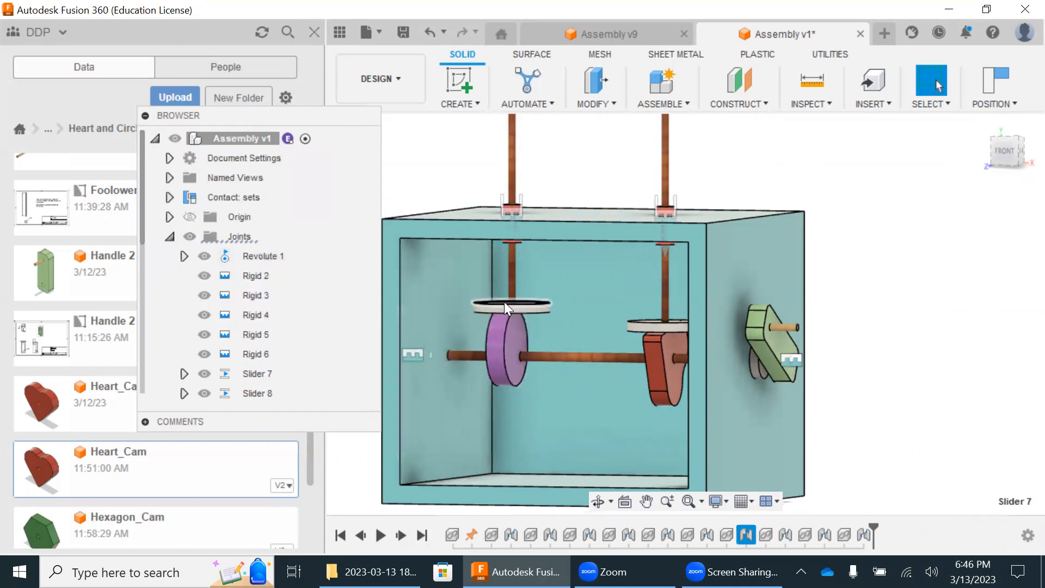
pyautogui.moveTo(256, 373)
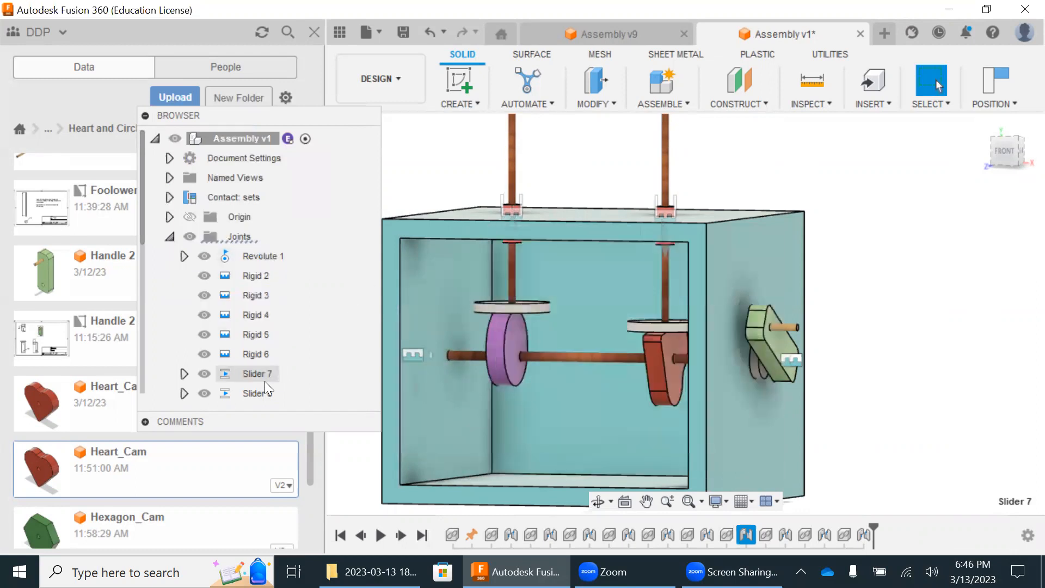
# Step: Enable a rest position on Slider 8's motion limits, previewing a 3 in rest
pyautogui.rightClick(256, 393)
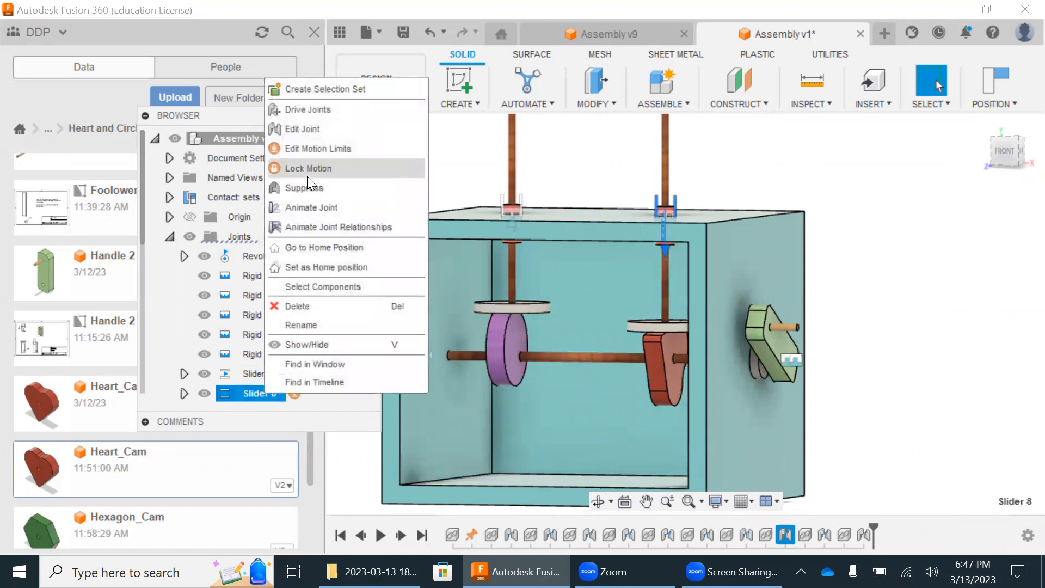
pyautogui.moveTo(317, 149)
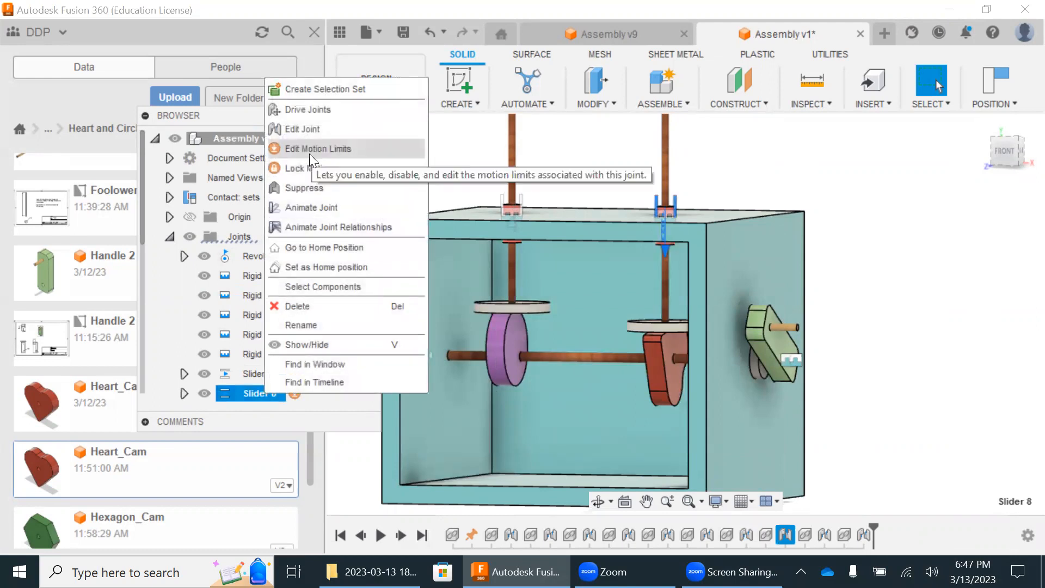
pyautogui.moveTo(314, 152)
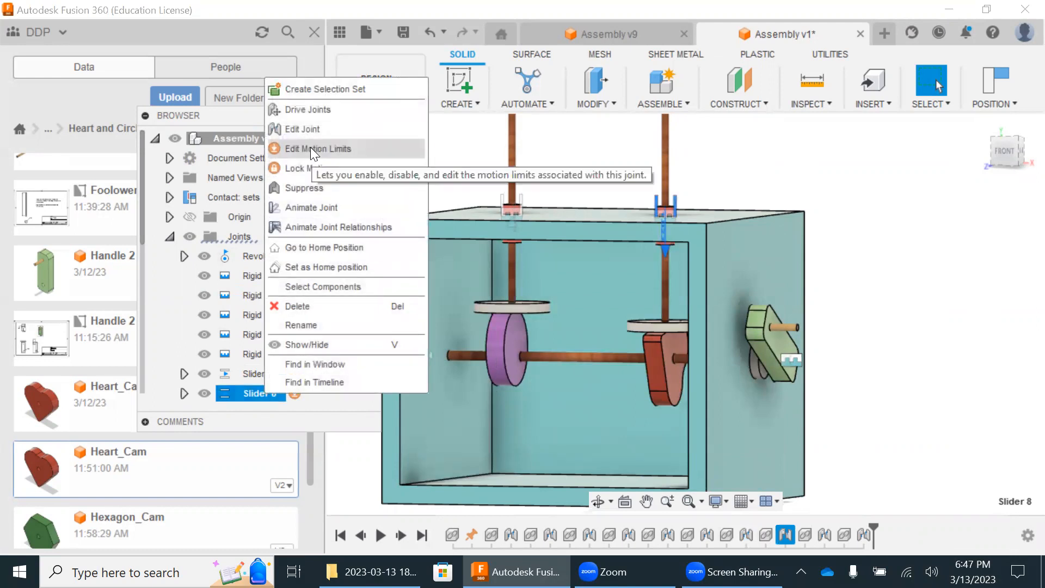
pyautogui.moveTo(309, 168)
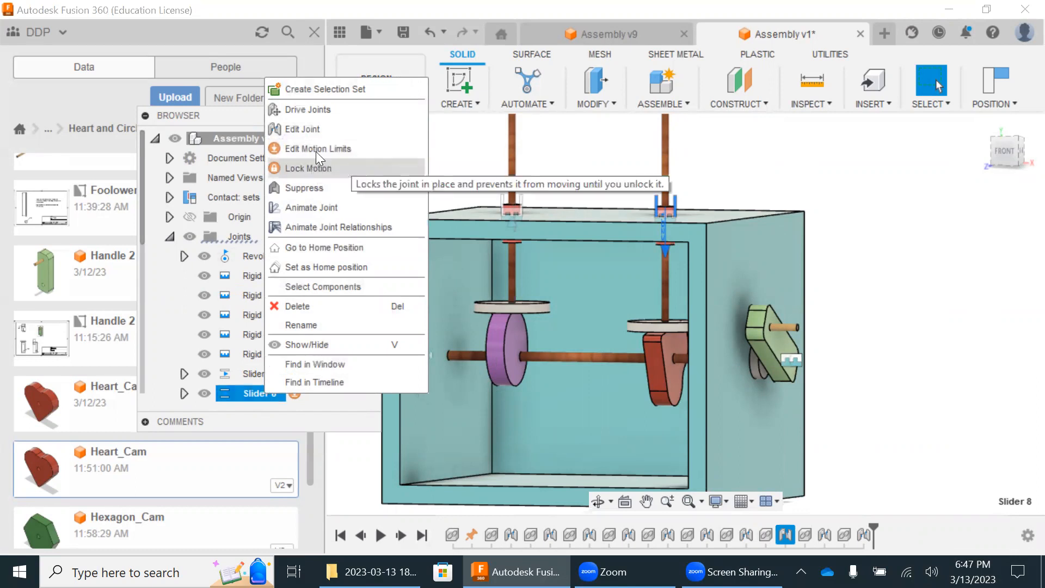
pyautogui.click(317, 148)
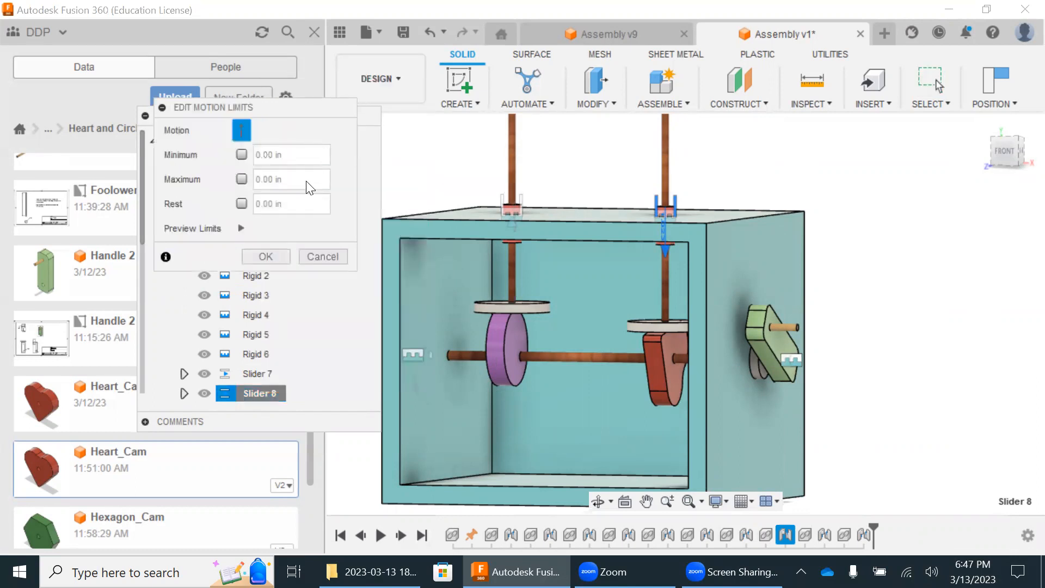
pyautogui.click(241, 204)
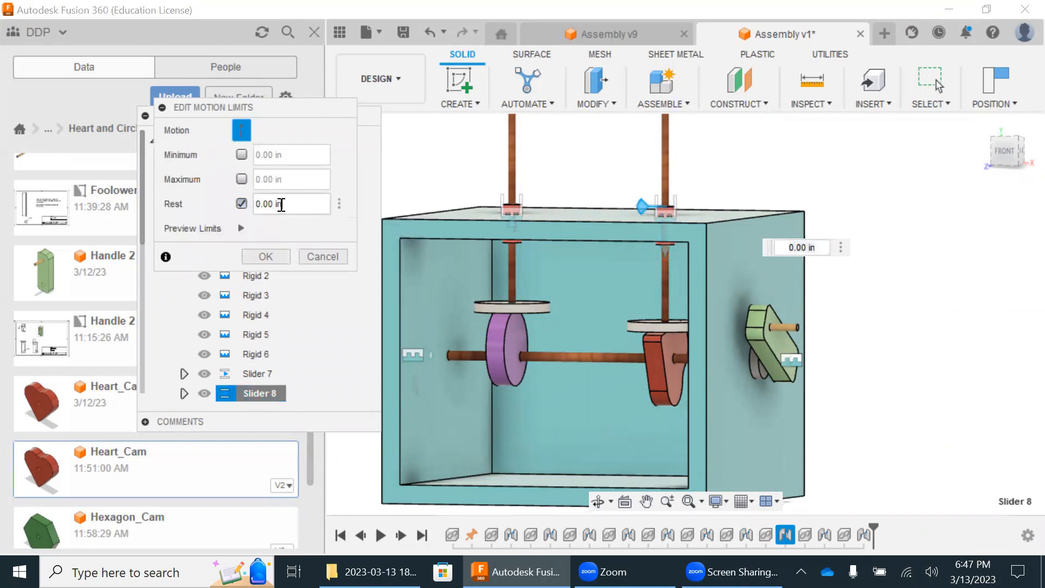
pyautogui.moveTo(273, 179)
pyautogui.write('-1')
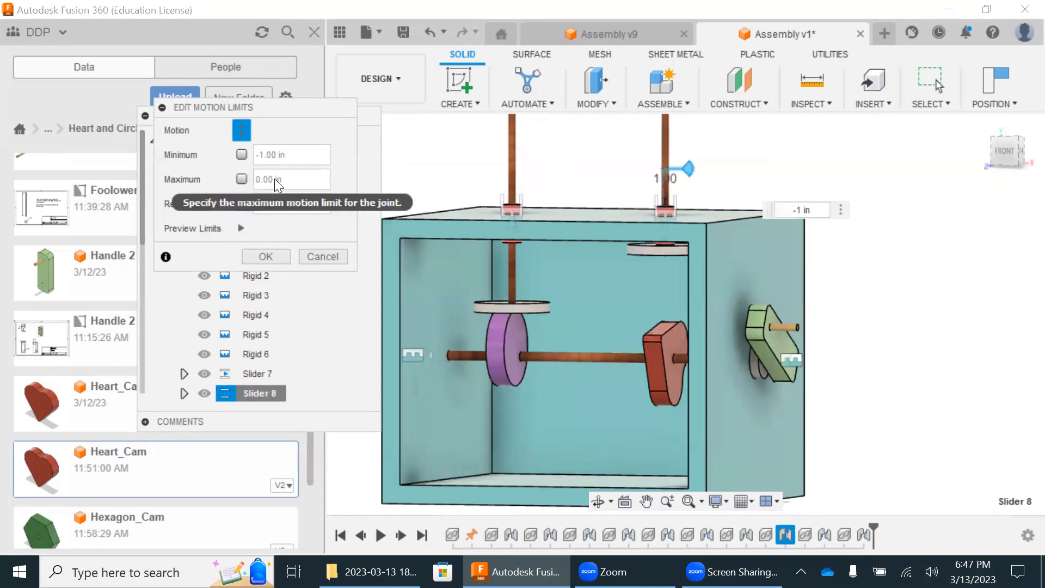
pyautogui.click(242, 204)
pyautogui.write('3')
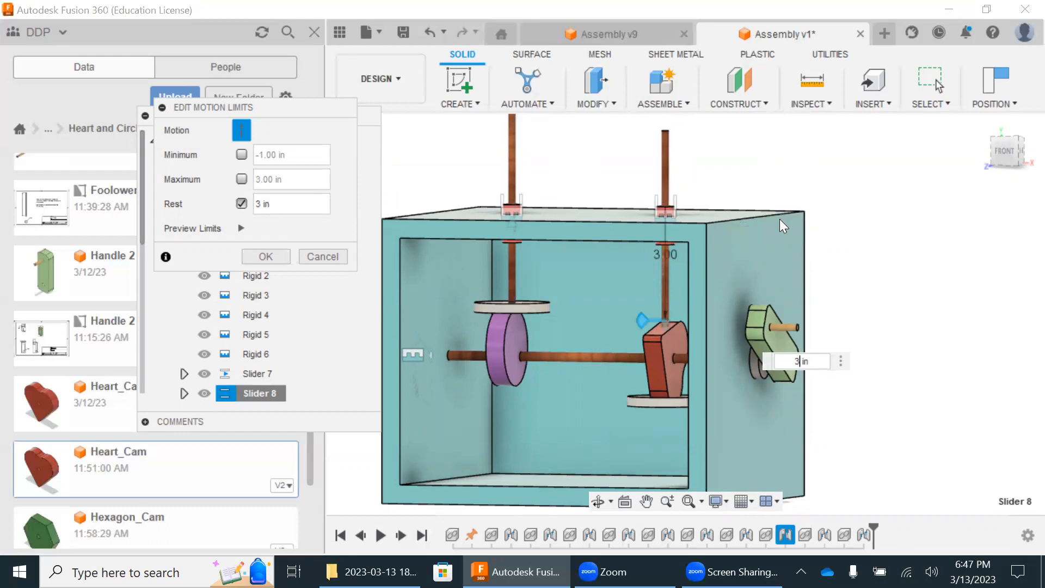
pyautogui.moveTo(797, 368)
pyautogui.write('15')
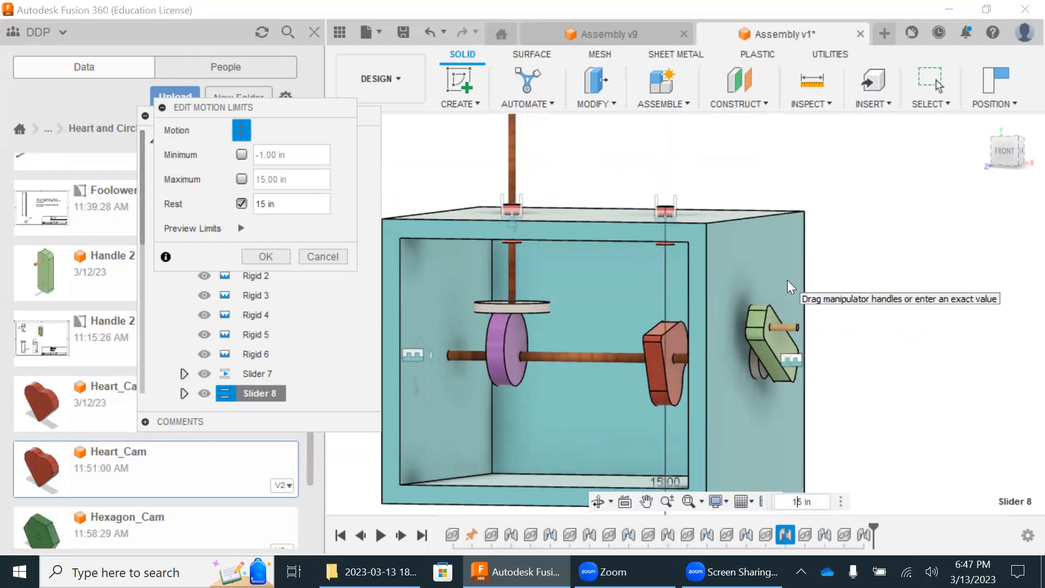
pyautogui.moveTo(801, 501)
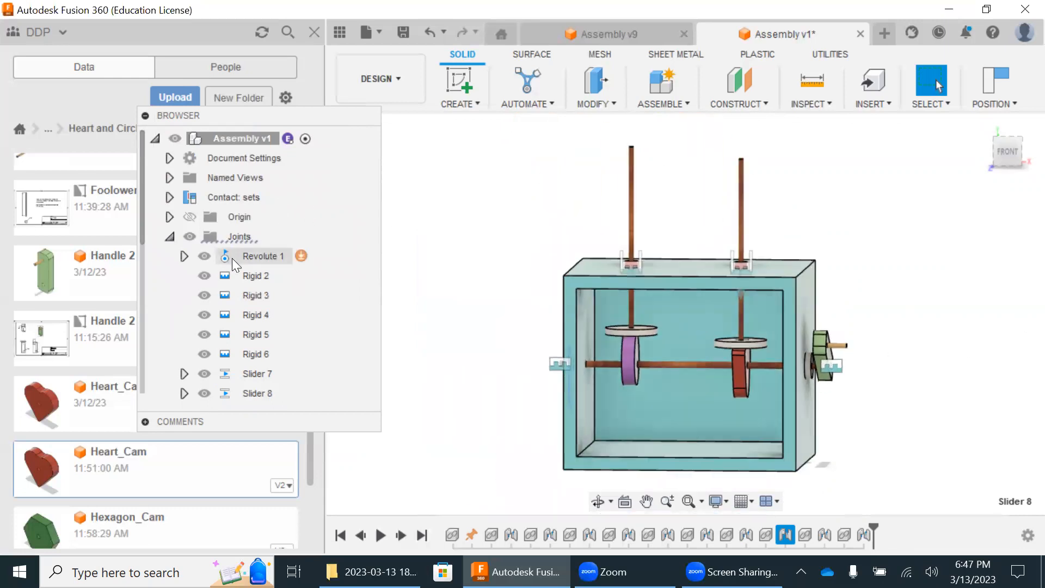
# Step: Animate Revolute 1 with its joint relationships so the cams drive the followers
pyautogui.rightClick(262, 256)
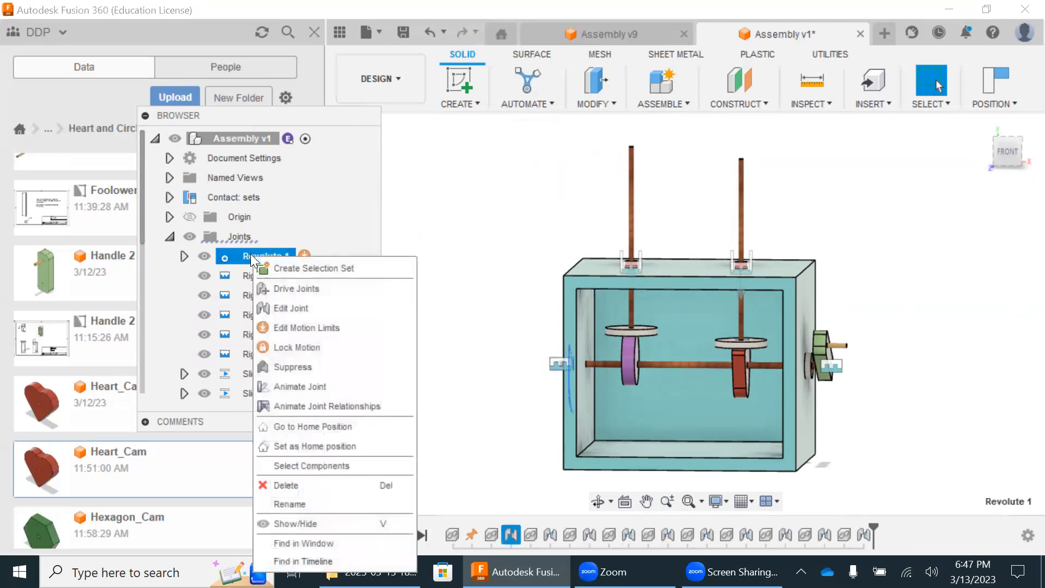
pyautogui.moveTo(326, 405)
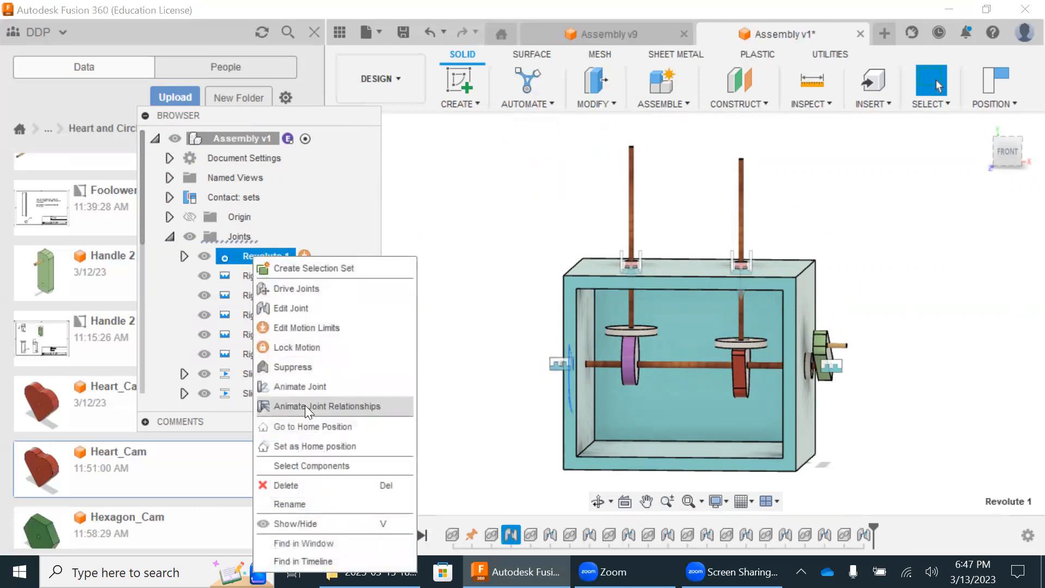
pyautogui.click(327, 406)
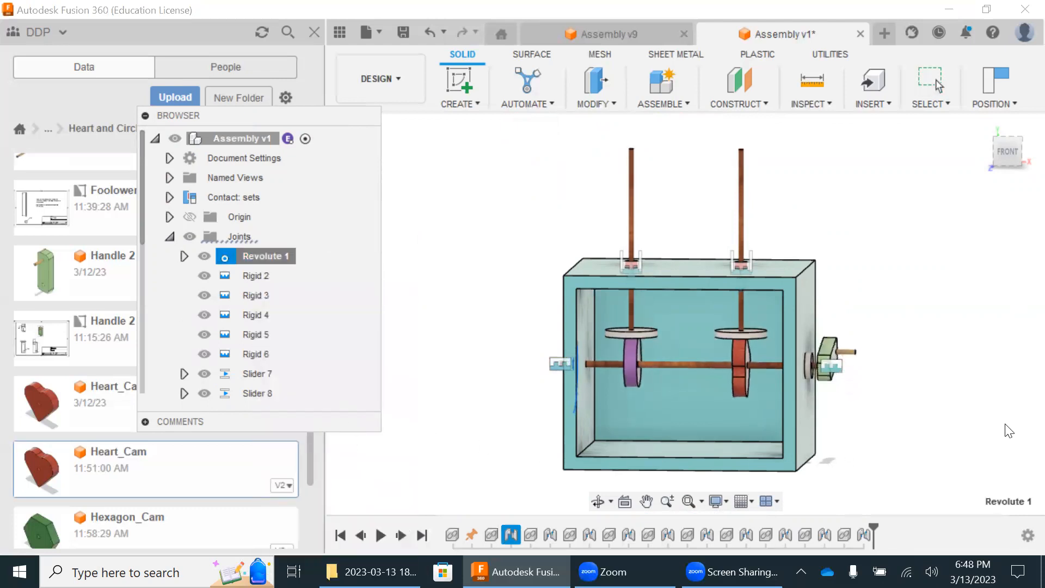